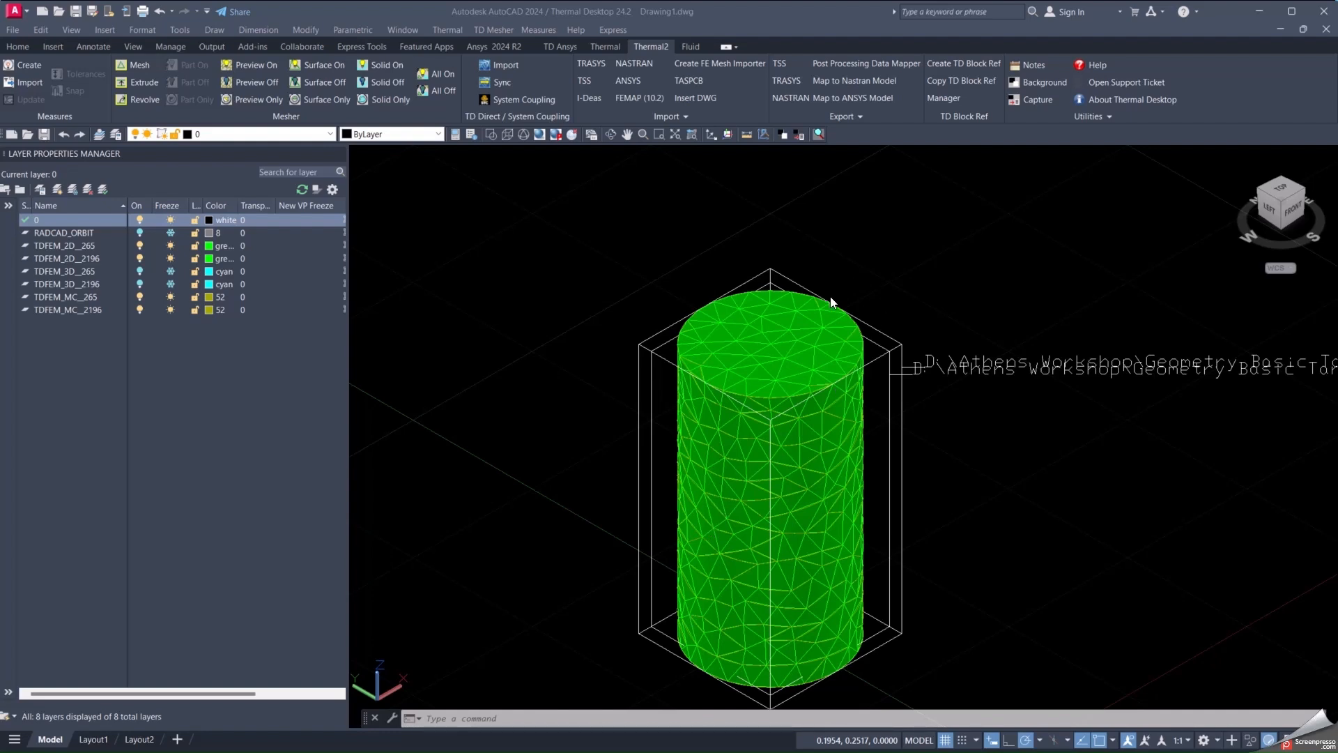
pyautogui.moveTo(827, 280)
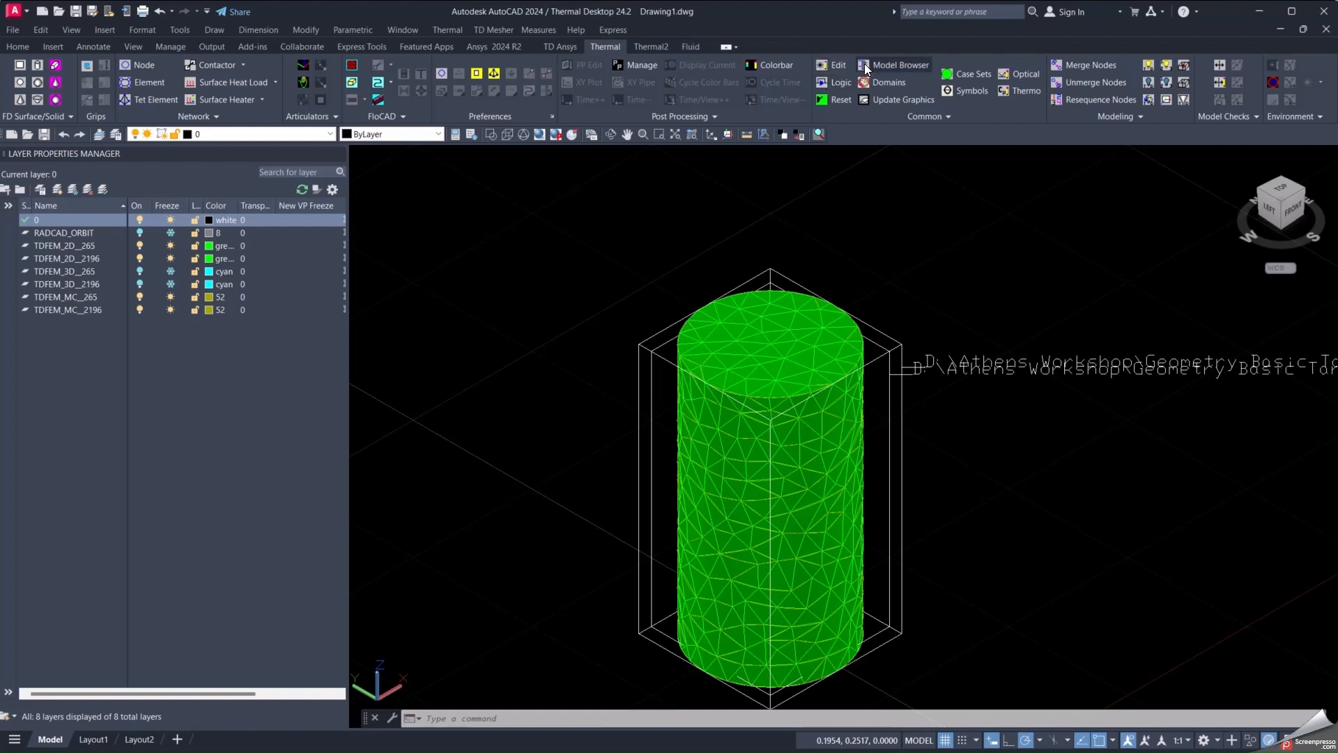
# - Open Model Browser and list the model by TD Direct Importers
pyautogui.click(899, 65)
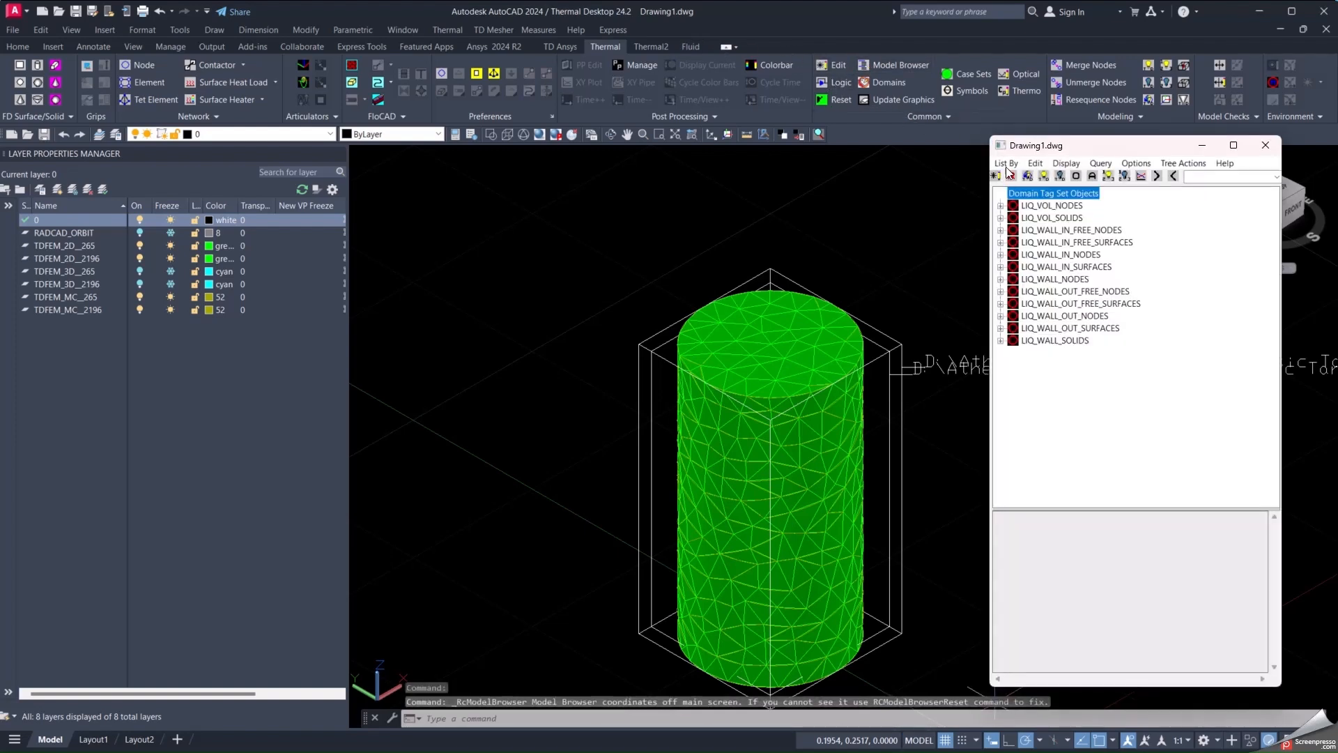
pyautogui.click(1006, 163)
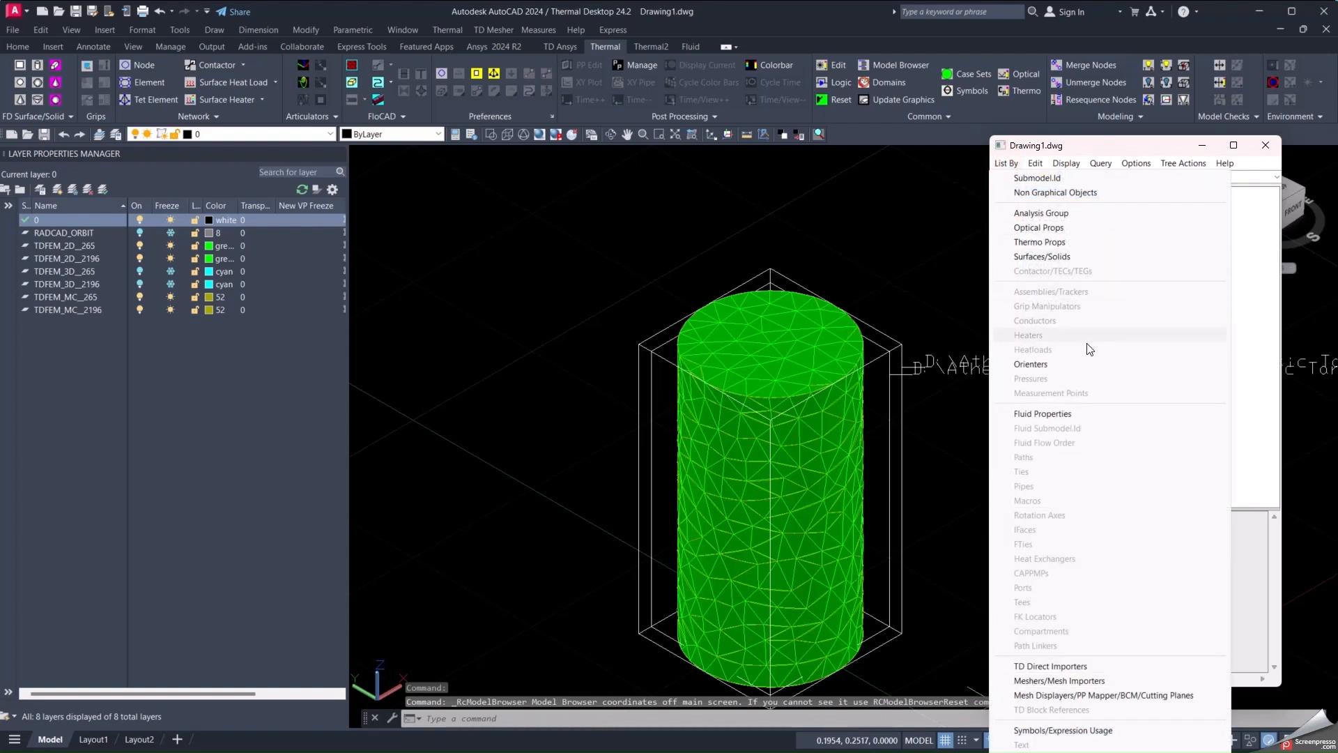
pyautogui.moveTo(1069, 666)
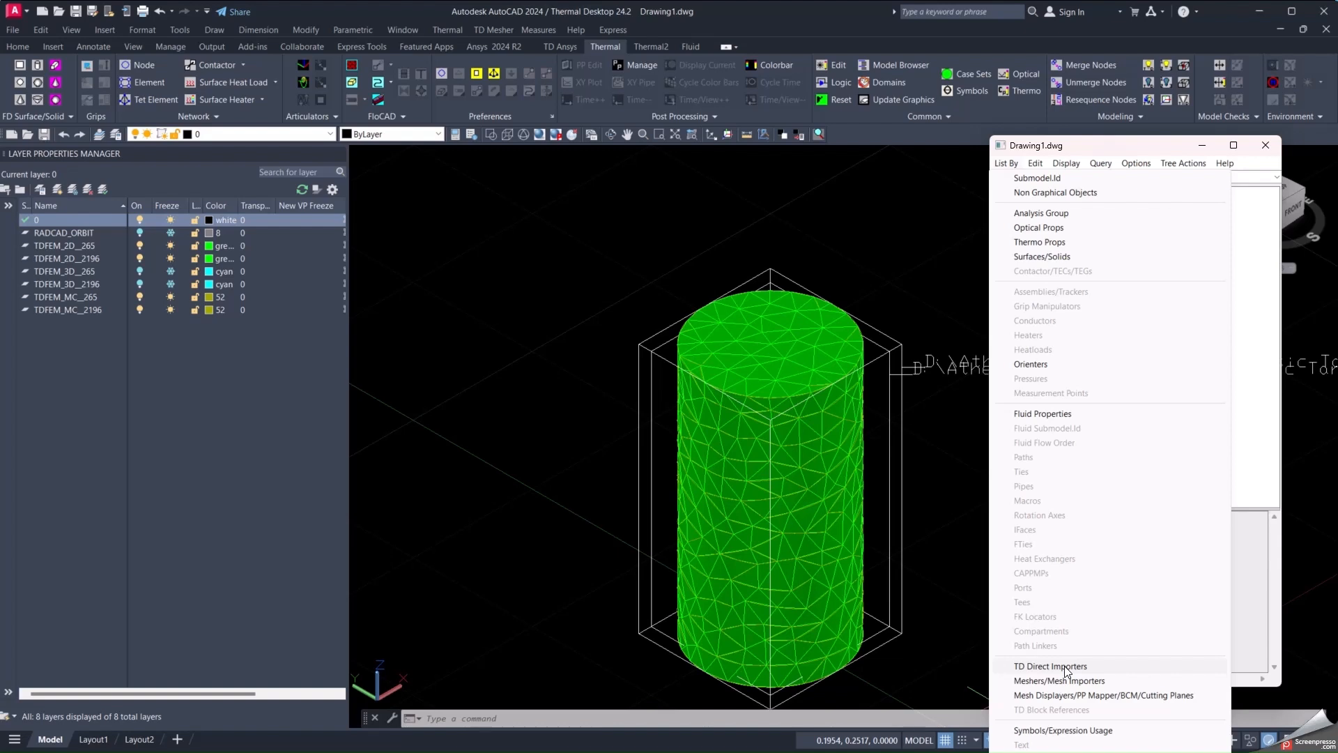
pyautogui.click(1050, 666)
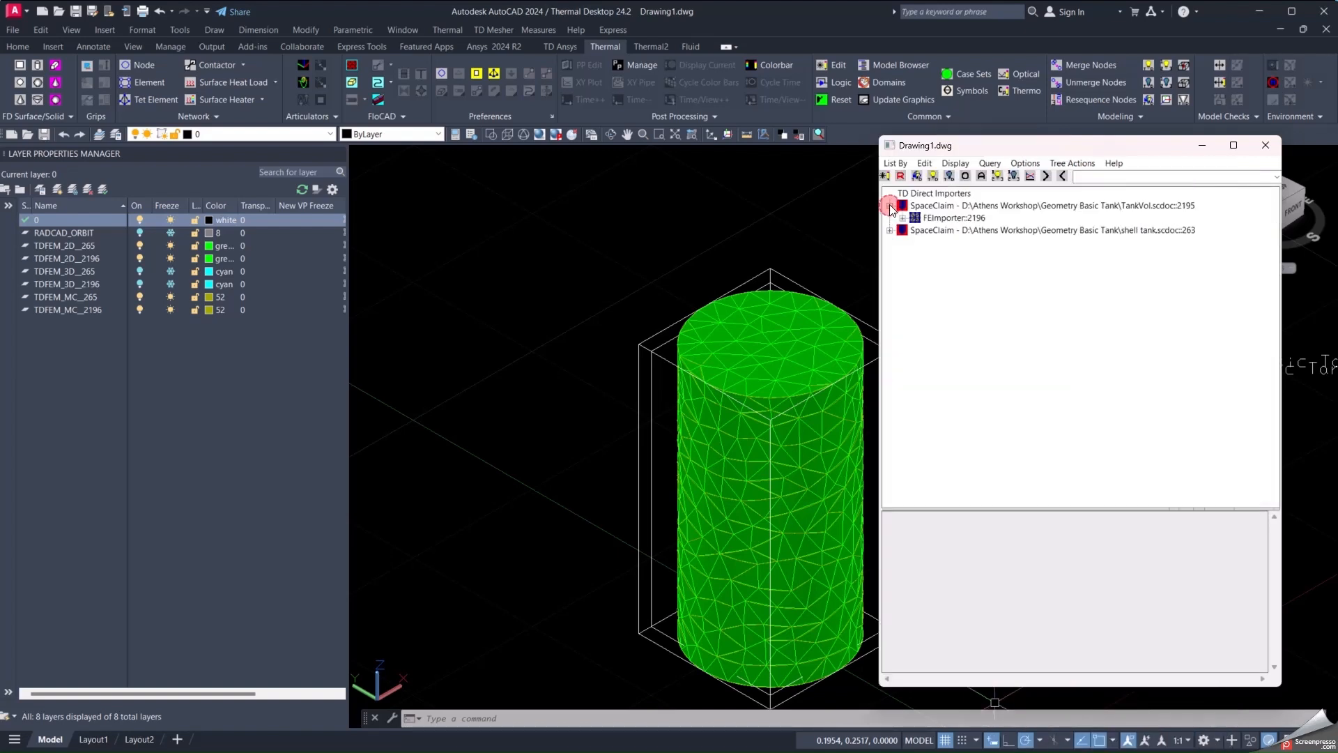
# - Expand the TankVol and shell tank FEImporter entries to review elements and nodes, then close the browser
pyautogui.click(890, 218)
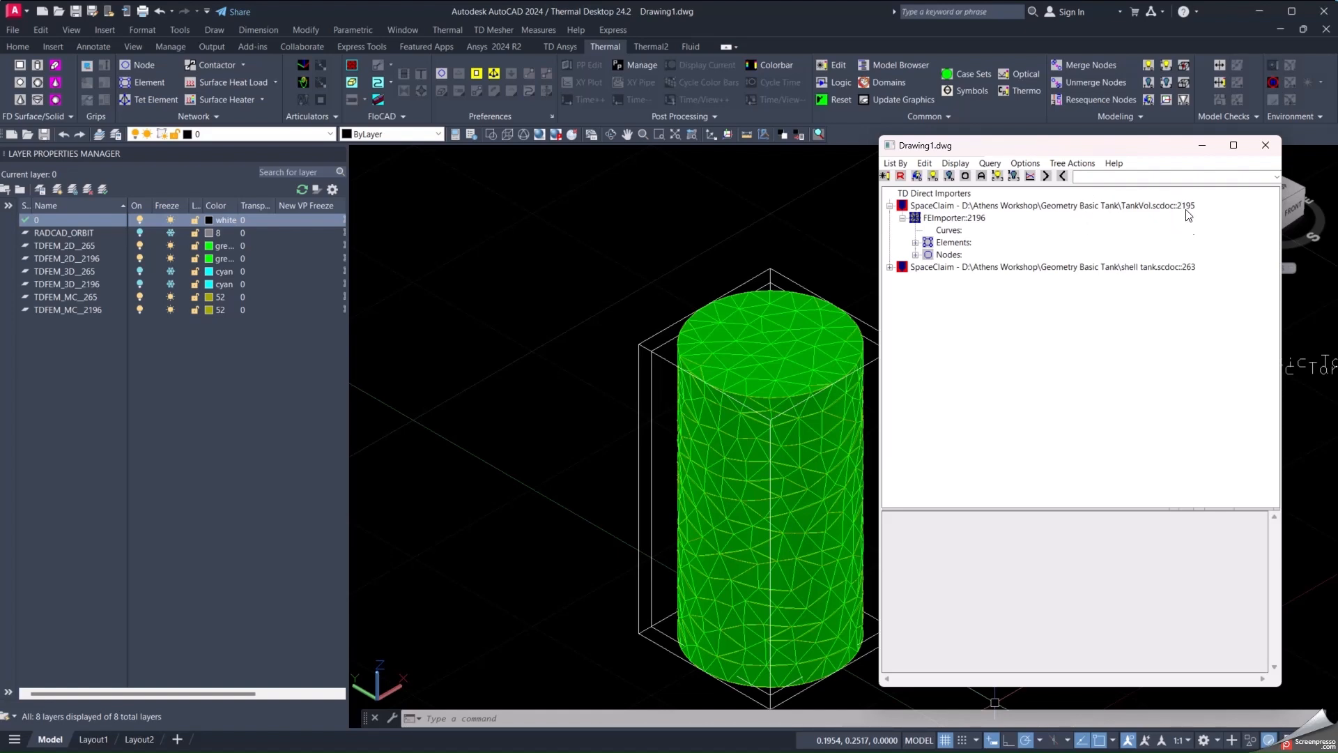
pyautogui.moveTo(1171, 219)
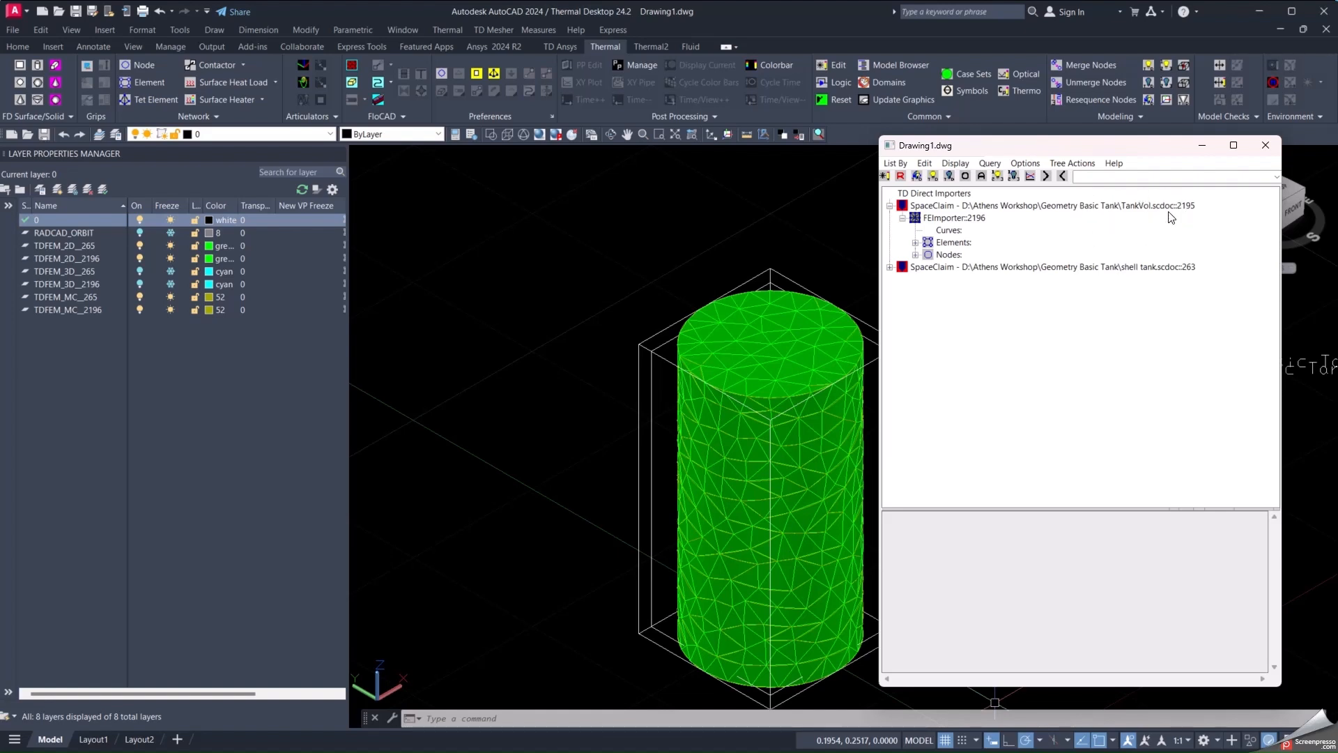
pyautogui.moveTo(1116, 226)
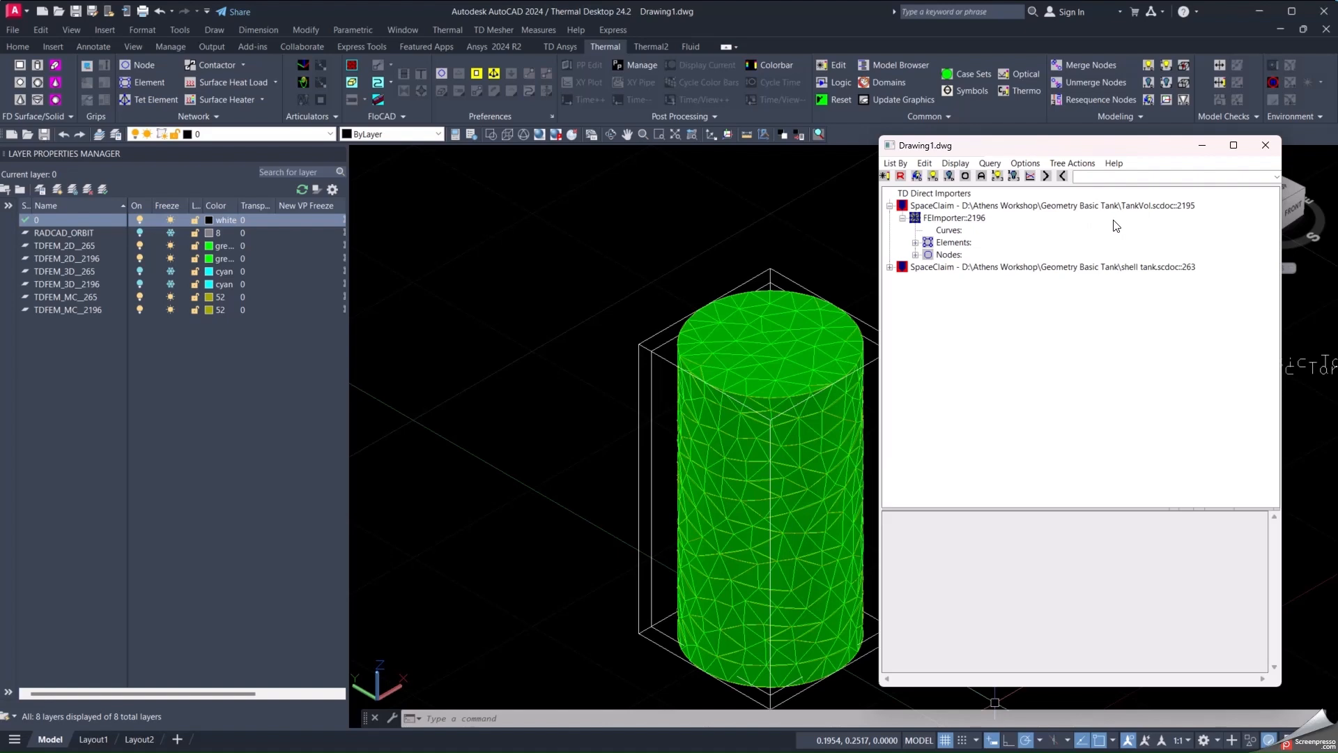
pyautogui.click(890, 266)
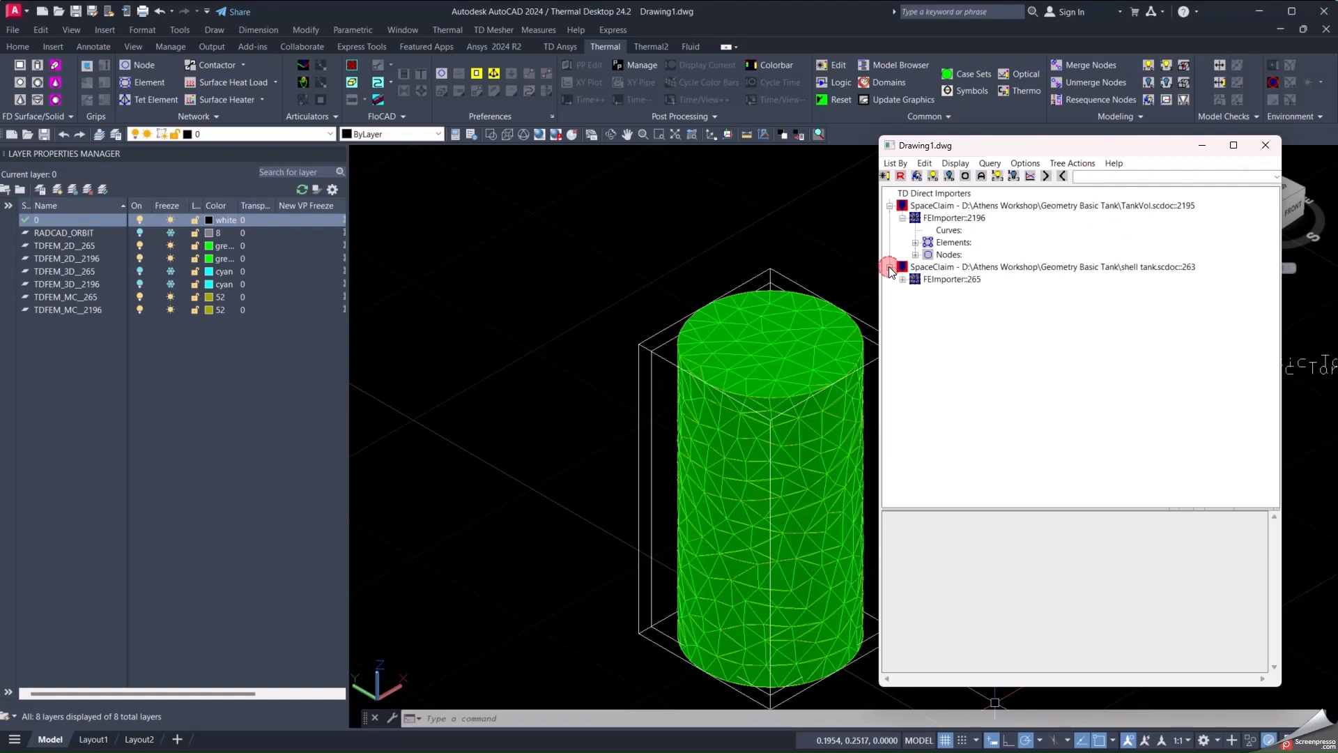
pyautogui.click(915, 279)
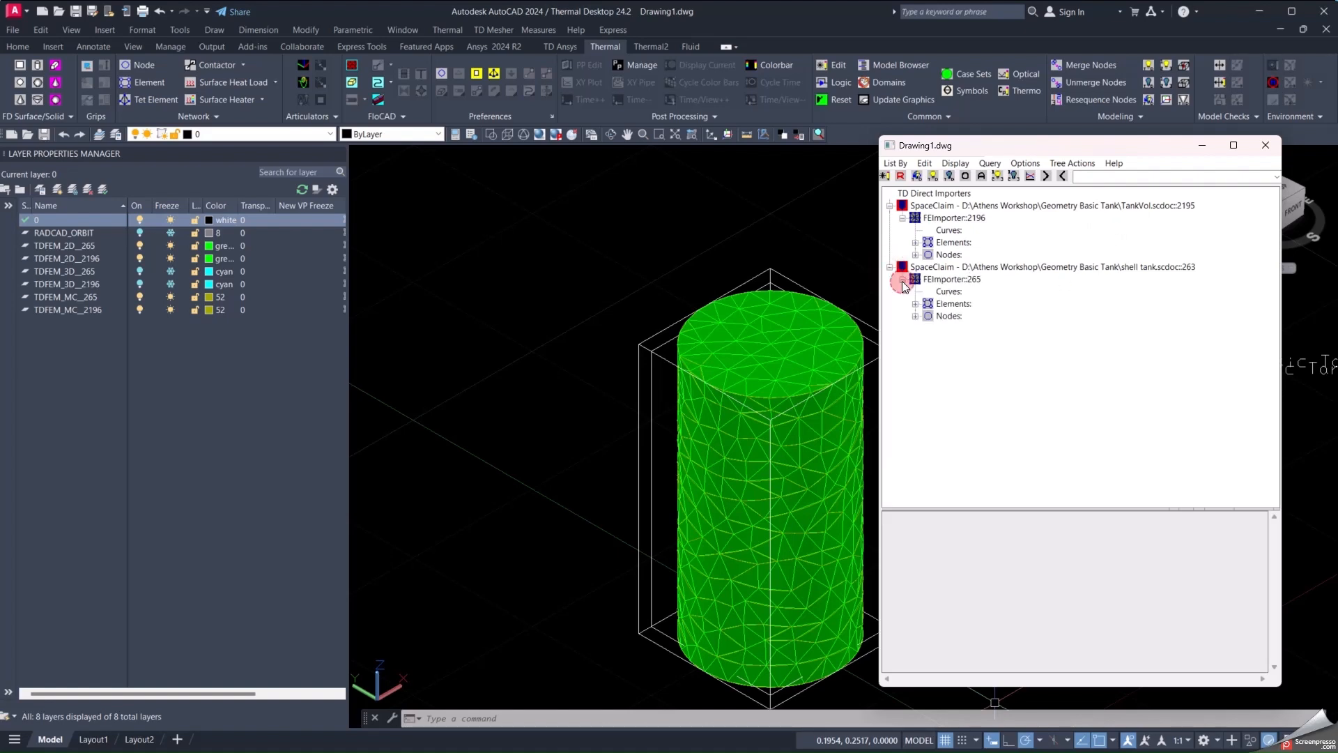
pyautogui.click(902, 279)
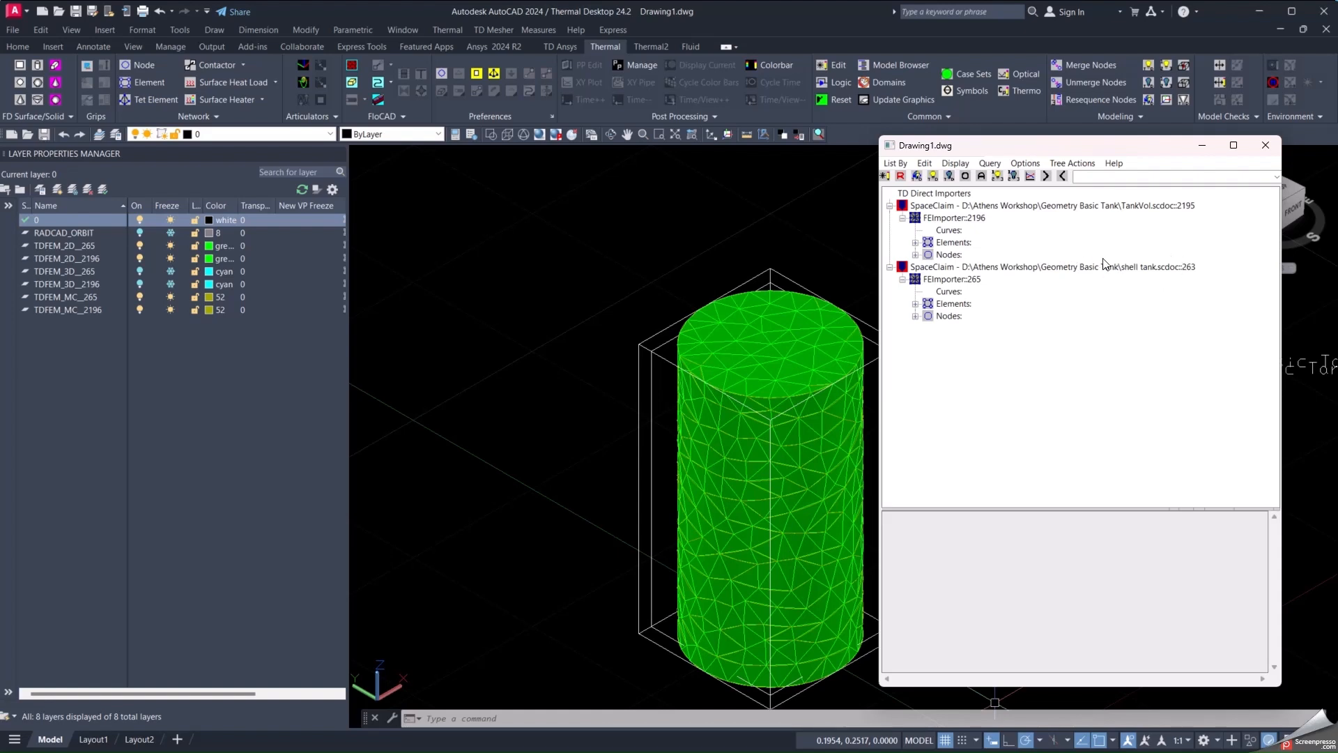
pyautogui.moveTo(1201, 274)
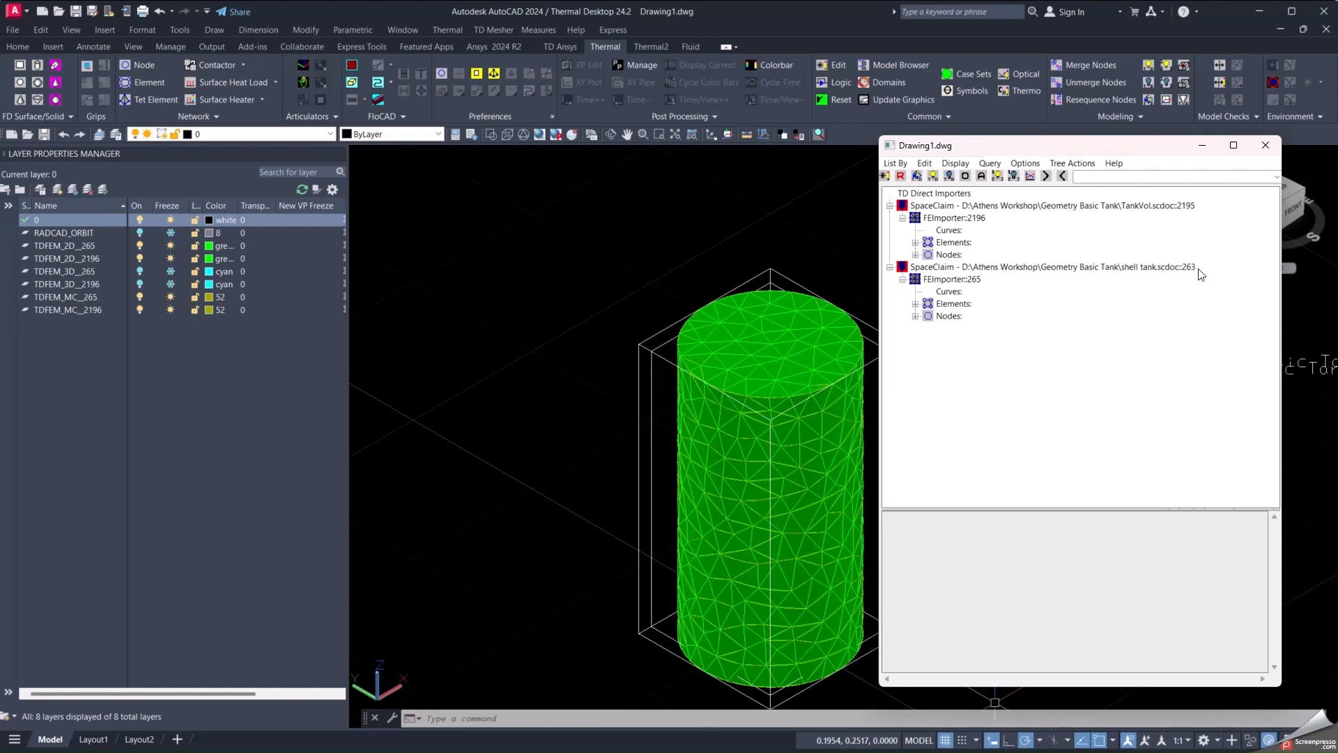
pyautogui.click(1266, 144)
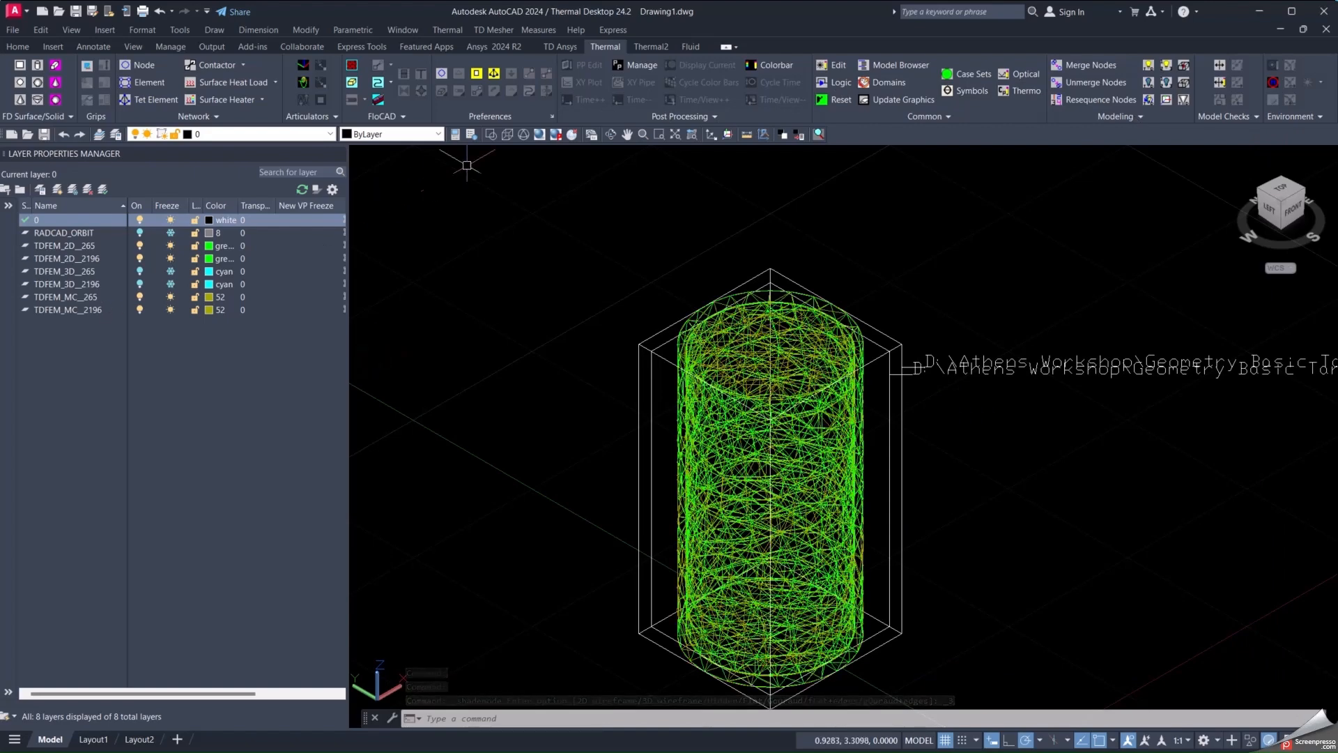
pyautogui.click(540, 134)
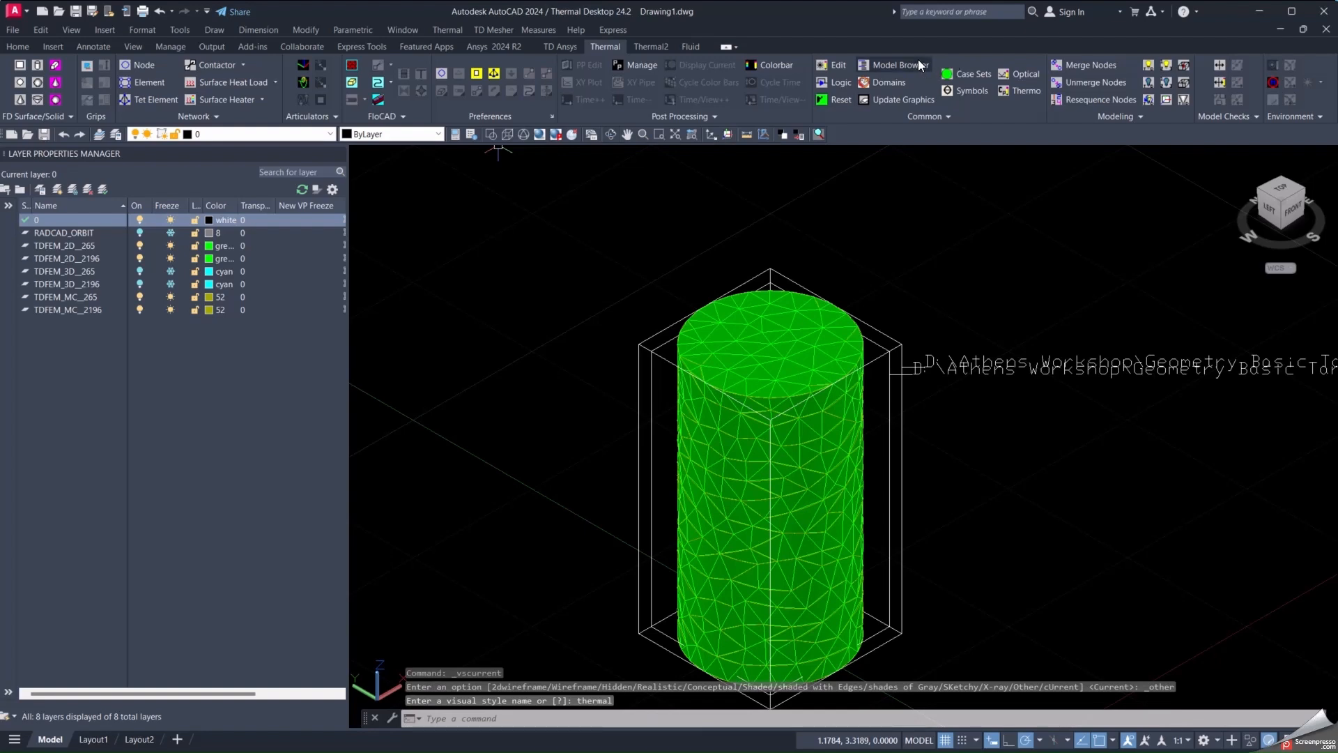
pyautogui.moveTo(895, 65)
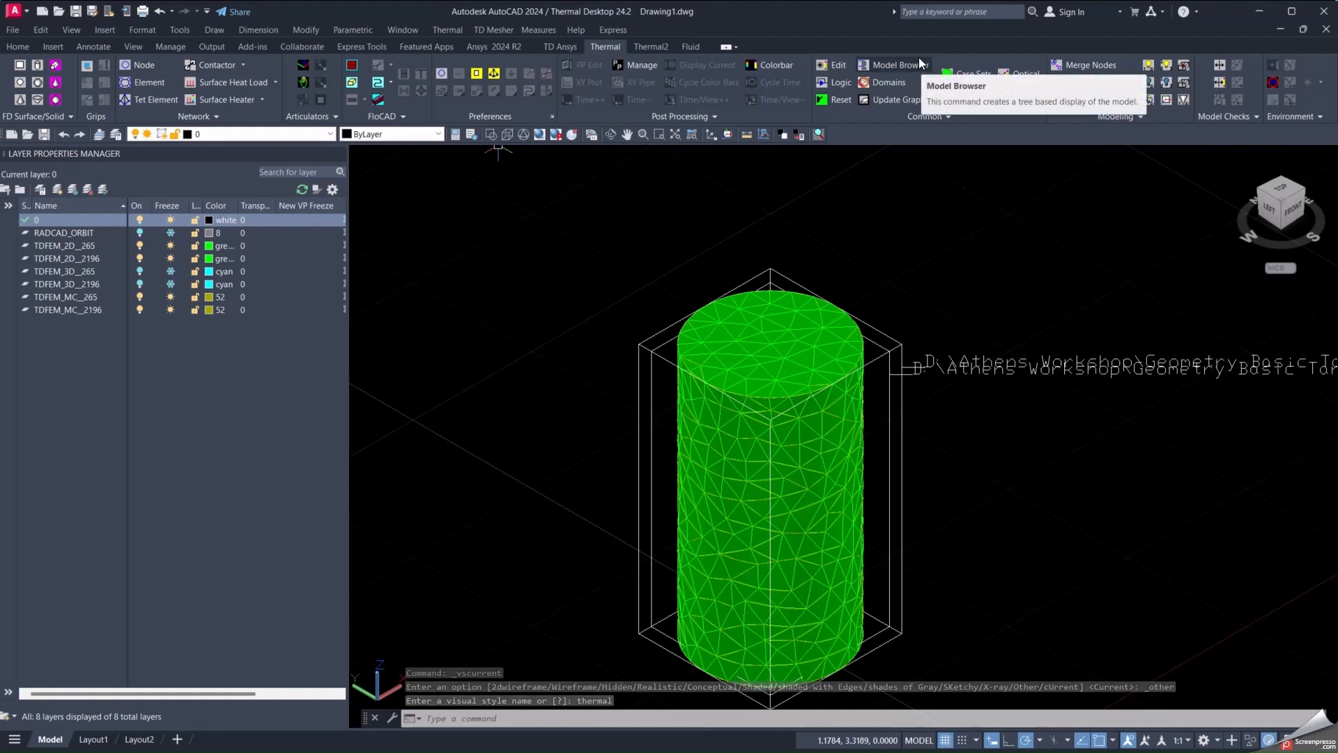
pyautogui.moveTo(883, 69)
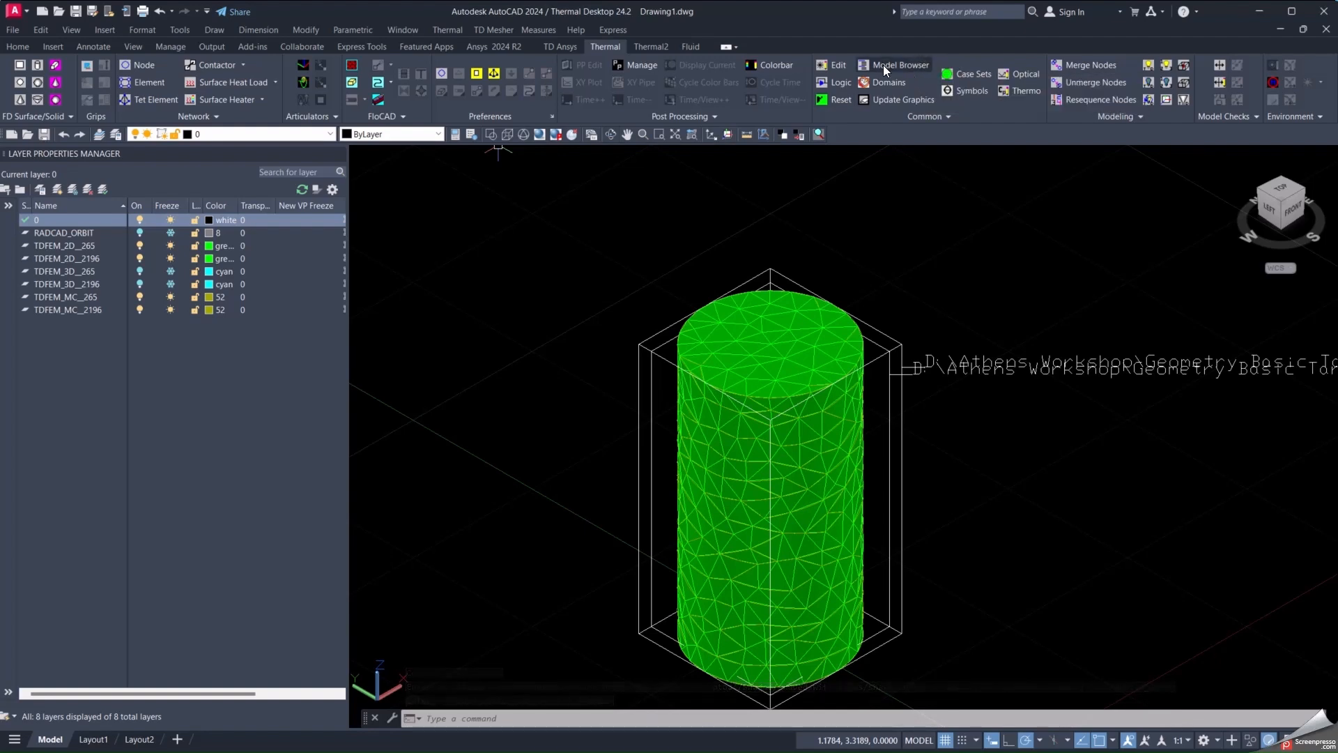
pyautogui.moveTo(946, 308)
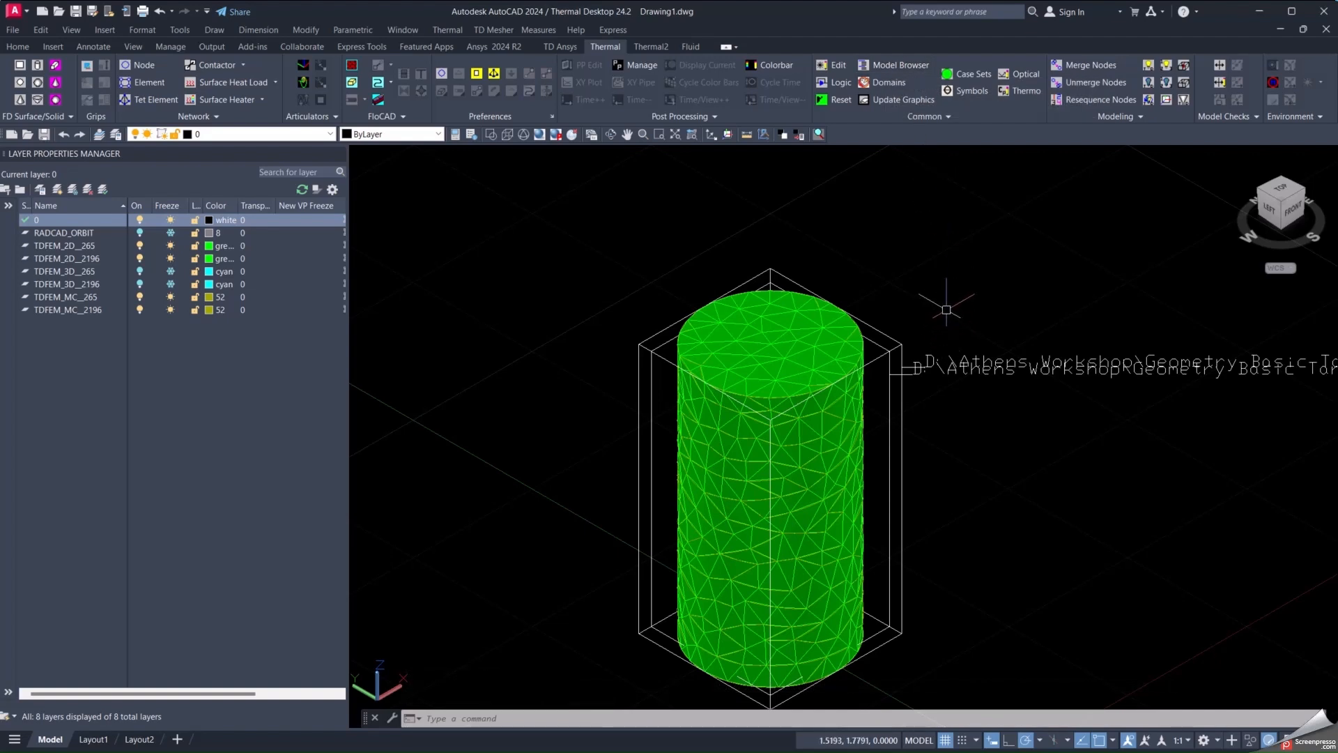
pyautogui.moveTo(870, 279)
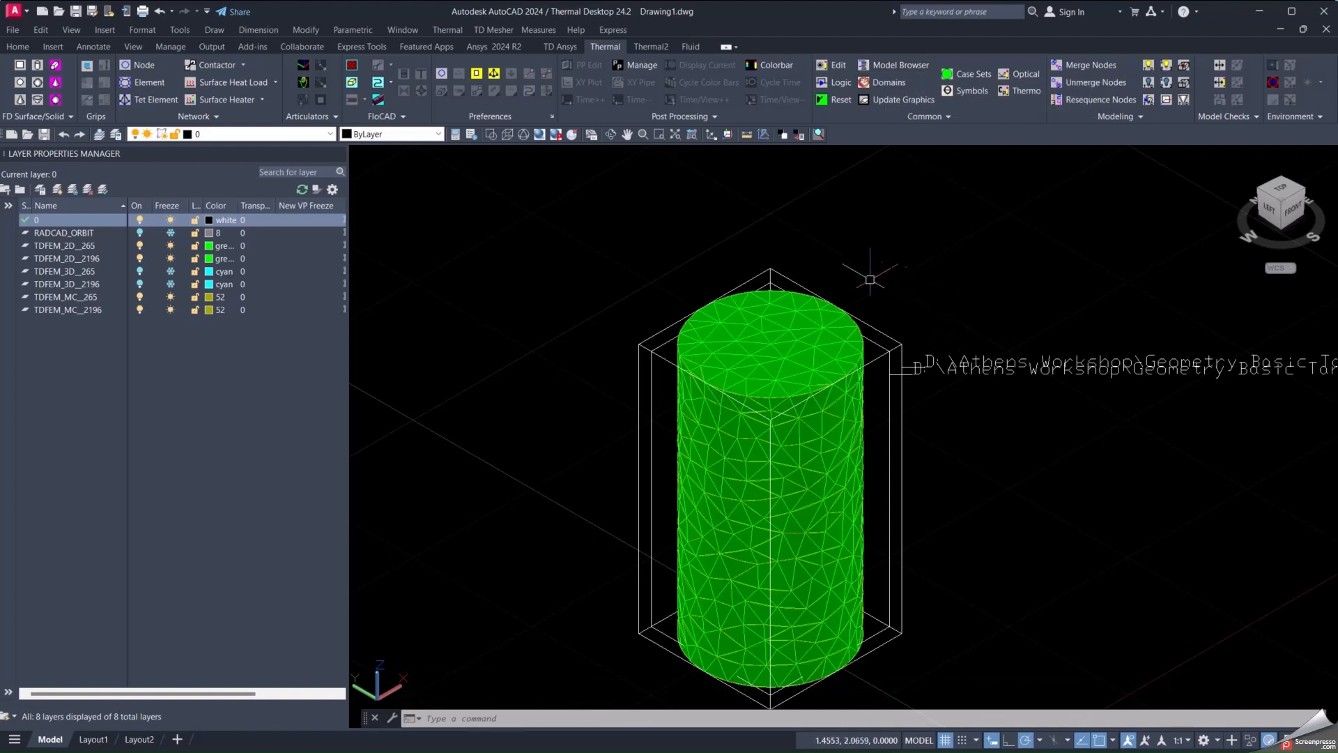
pyautogui.moveTo(826, 698)
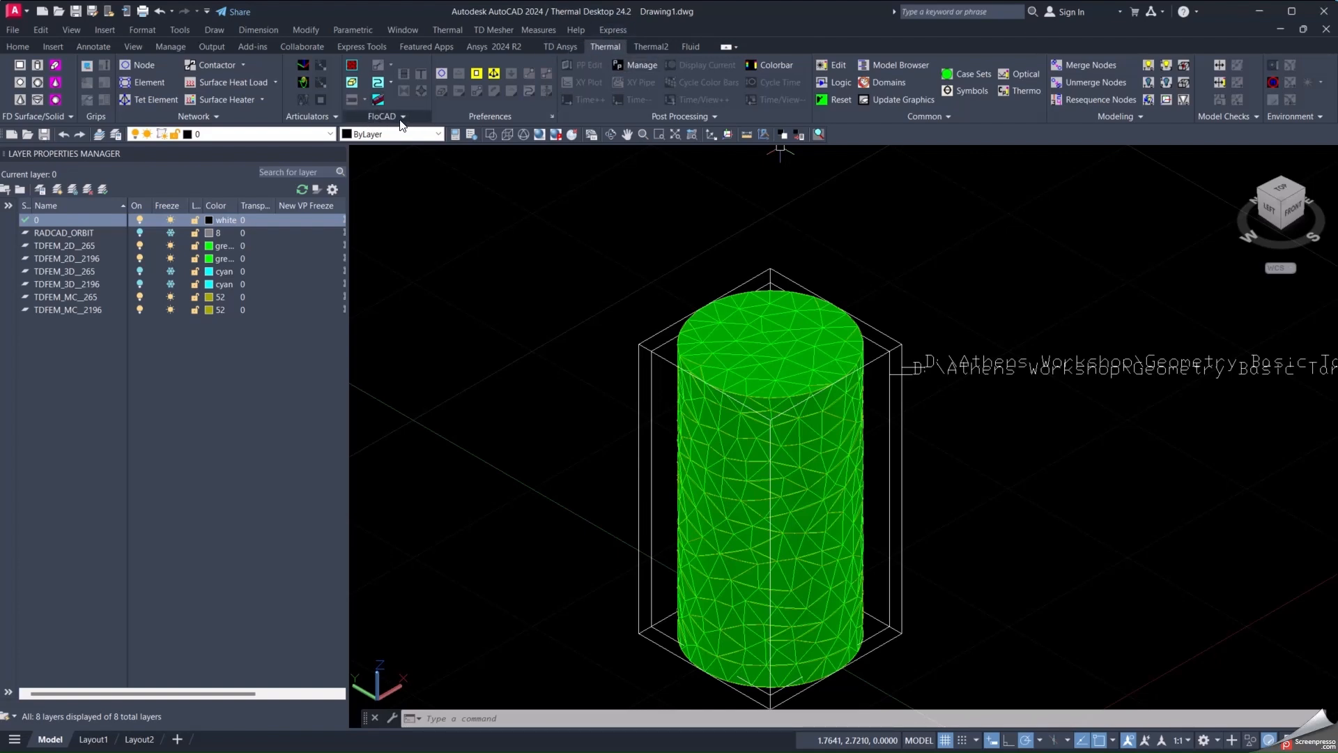
# - Find Create Compartment in the FloCAD panel dropdown and show the Fluid ribbon tools
pyautogui.click(379, 100)
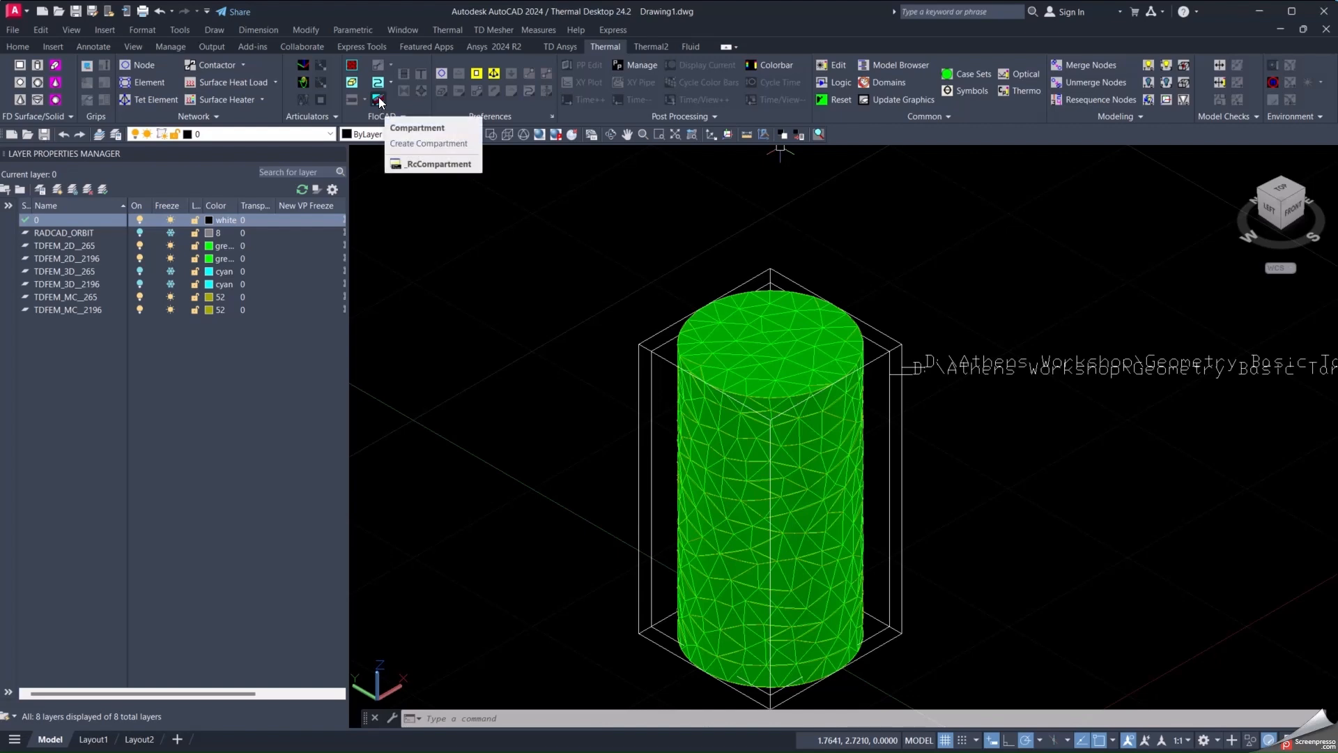
pyautogui.moveTo(429, 142)
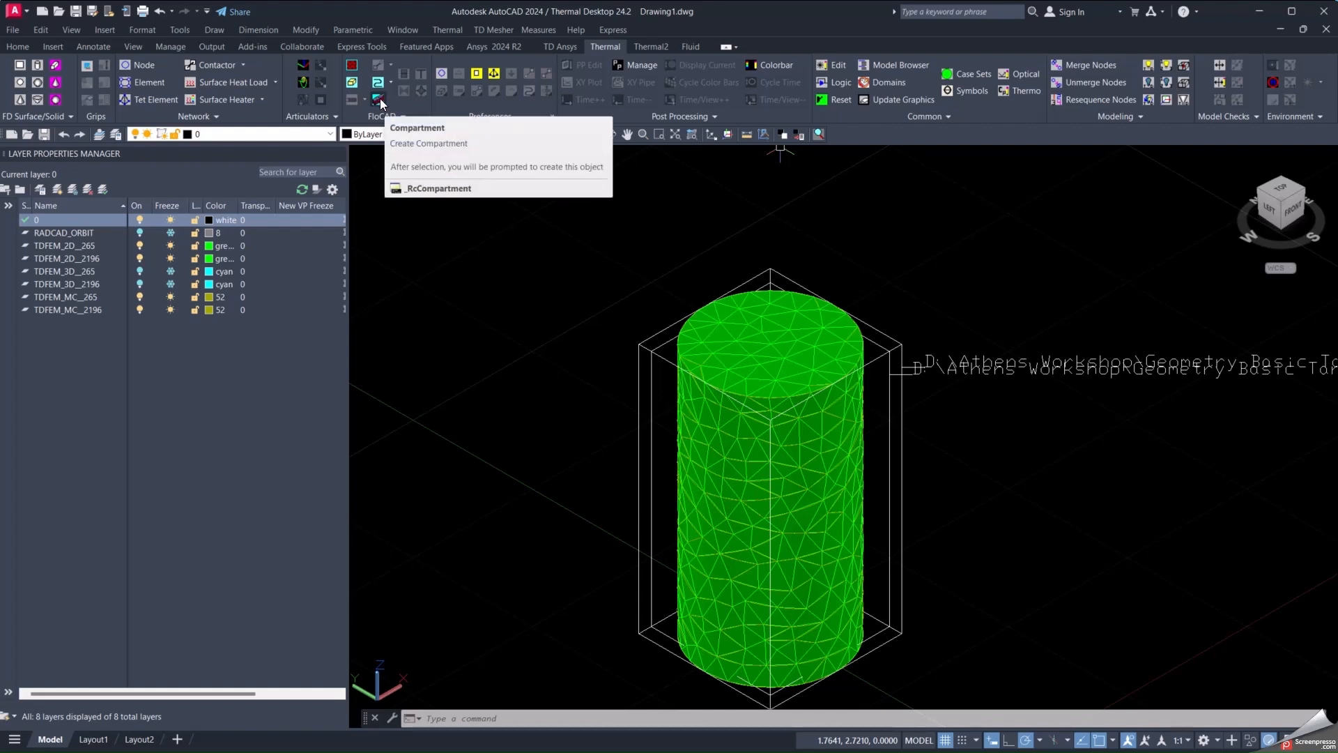
pyautogui.click(689, 46)
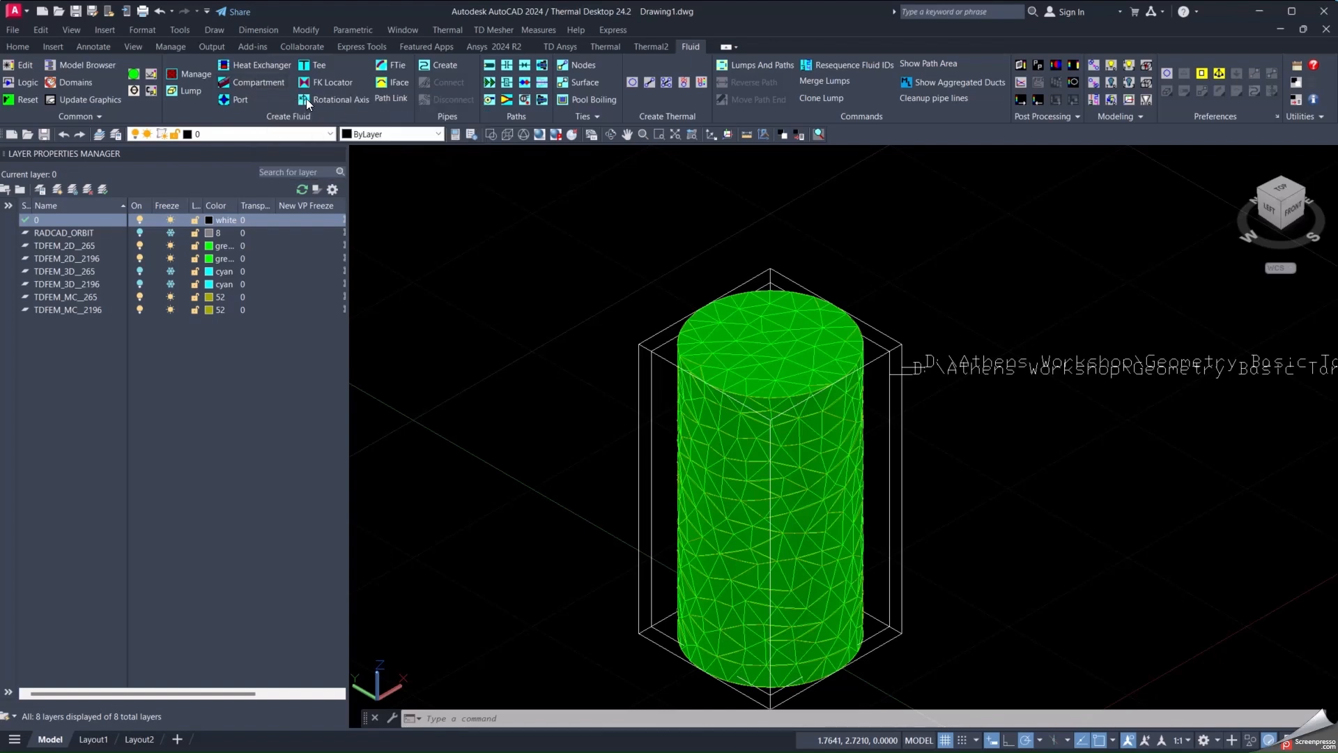
# - Open the Thermal menu to reach Fluid Modeling > Compartment
pyautogui.click(445, 29)
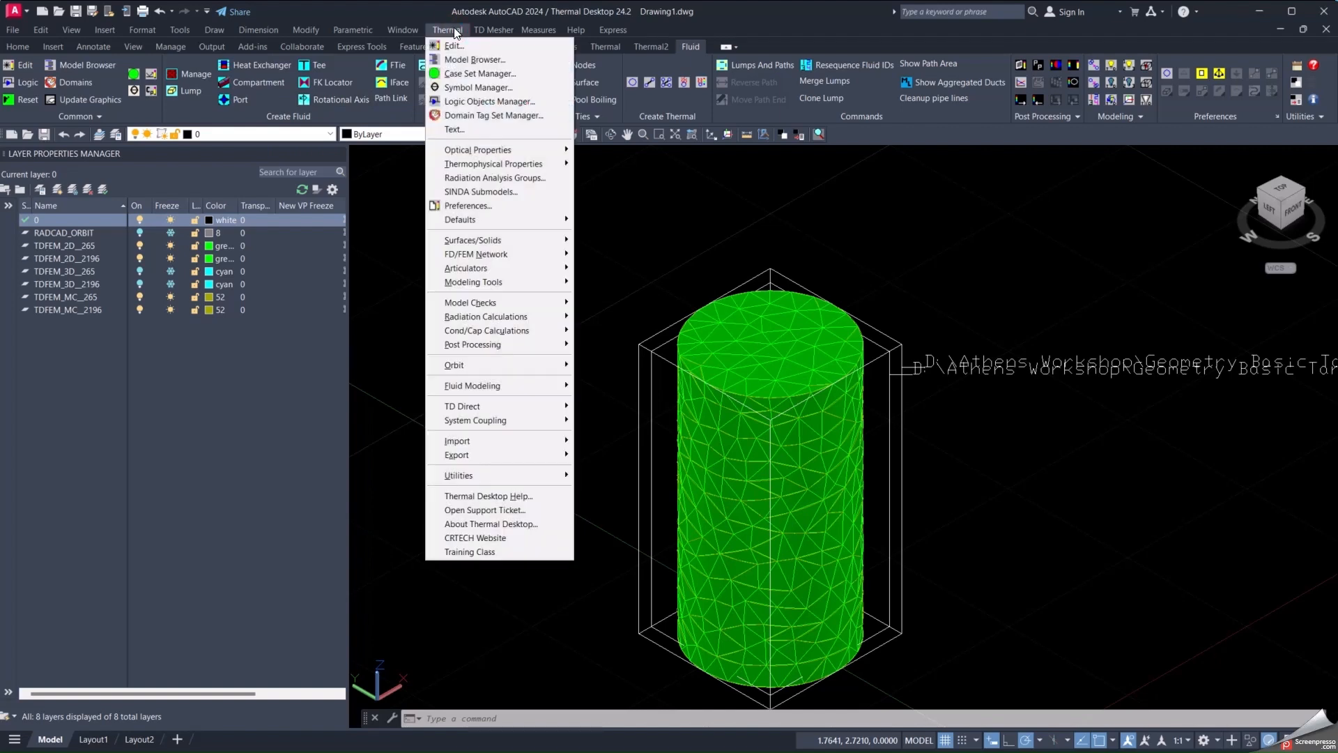
pyautogui.moveTo(461, 220)
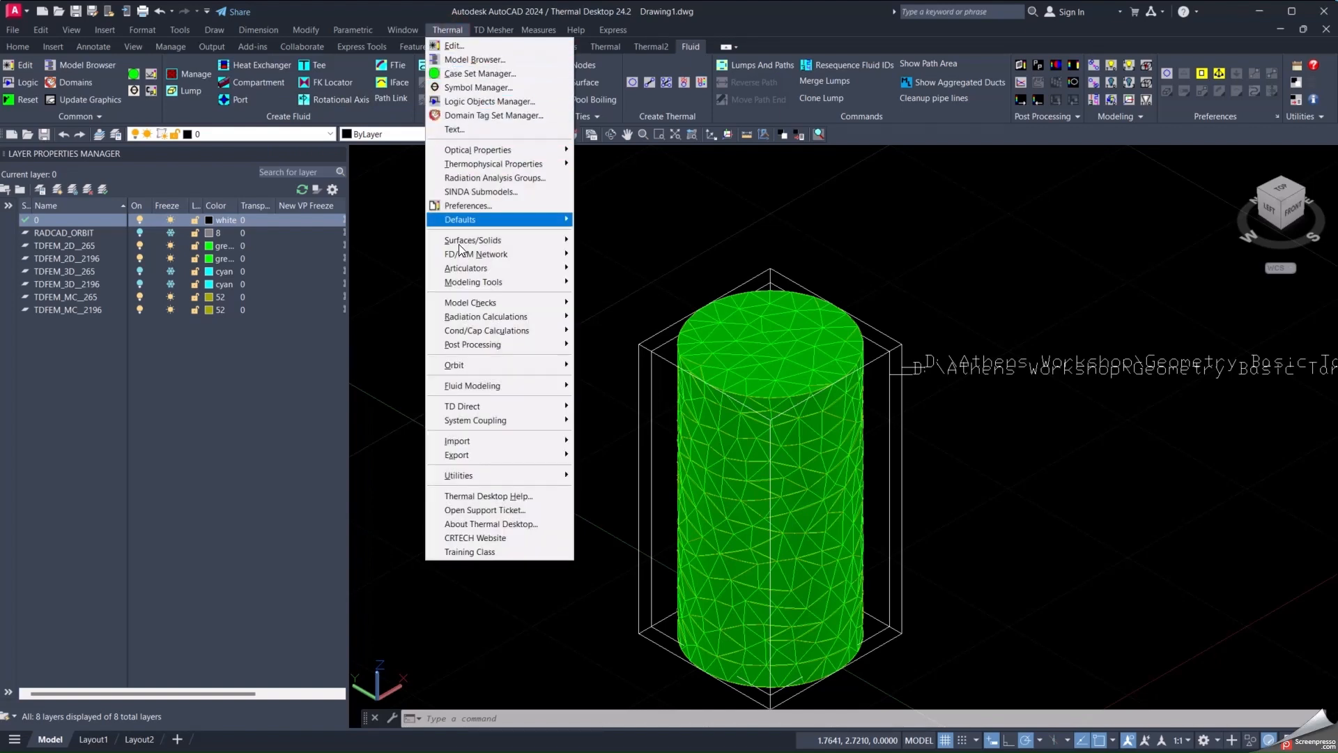
pyautogui.moveTo(472, 385)
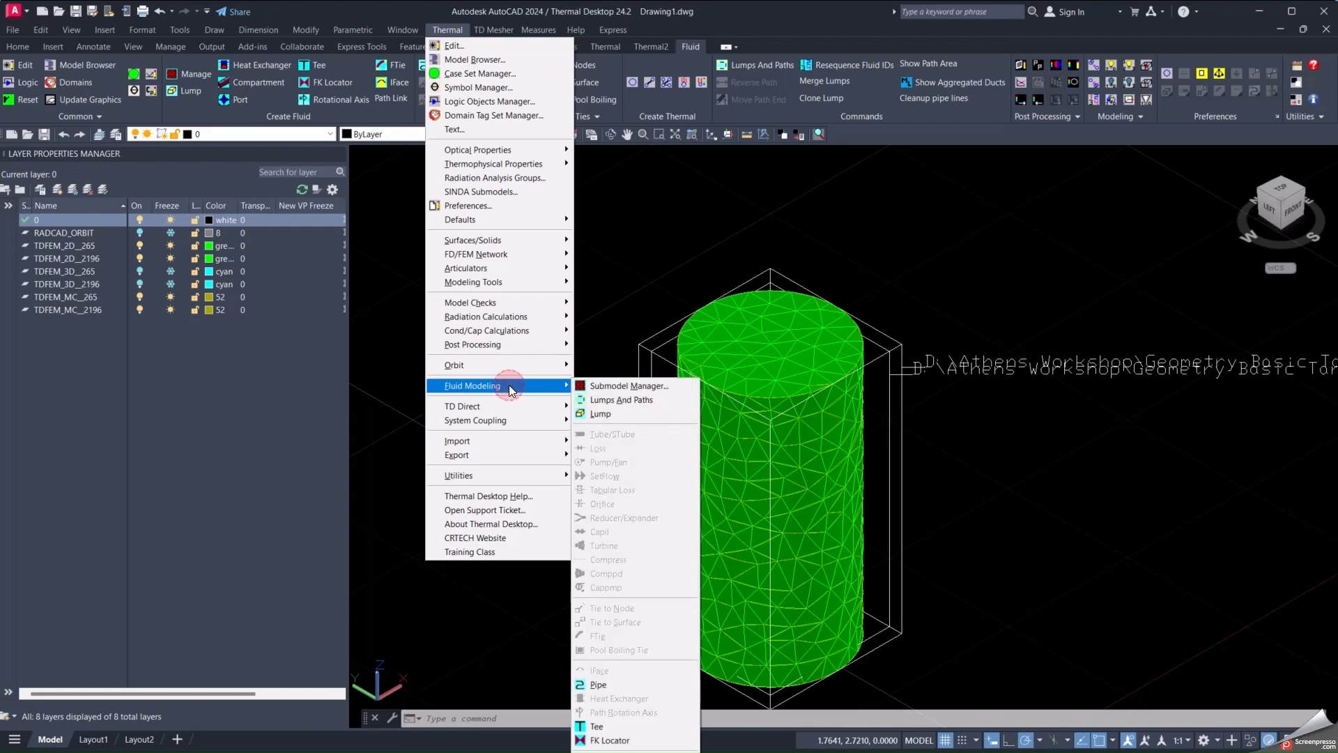
pyautogui.moveTo(619, 650)
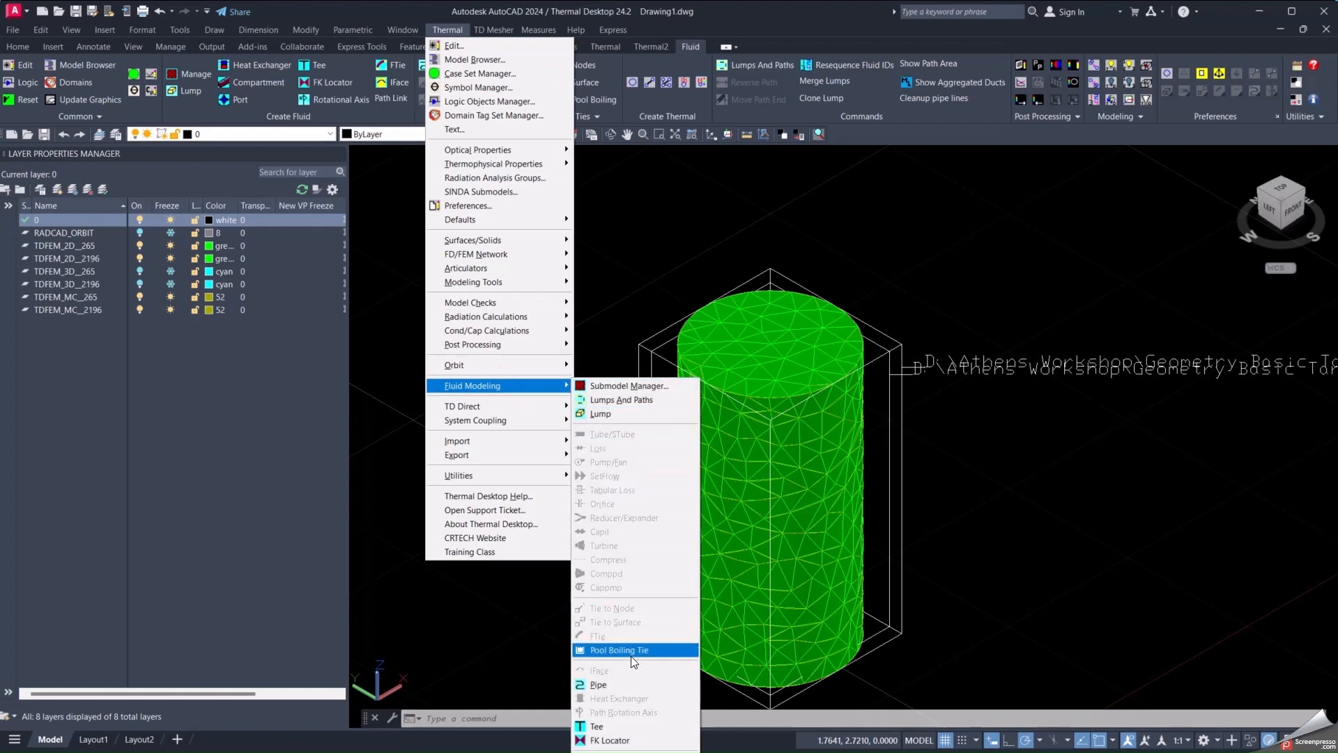
pyautogui.moveTo(631, 662)
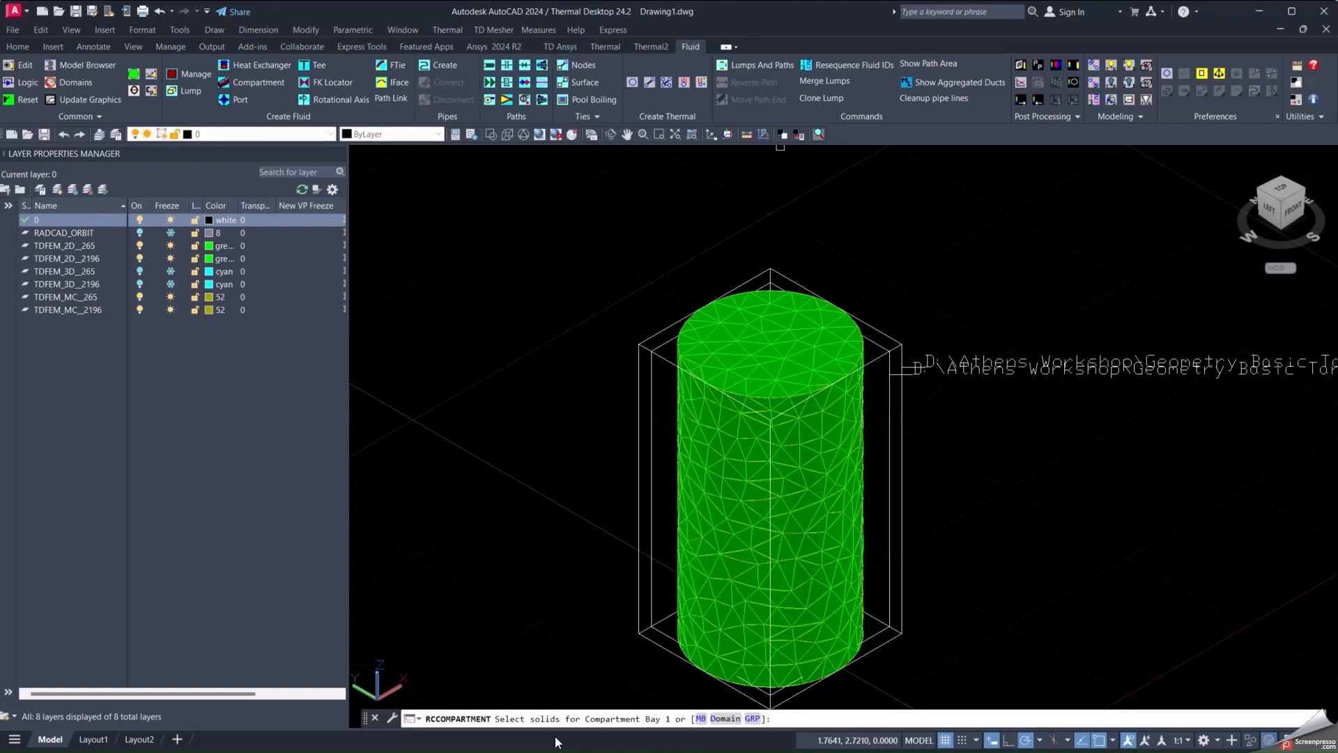
pyautogui.moveTo(483, 709)
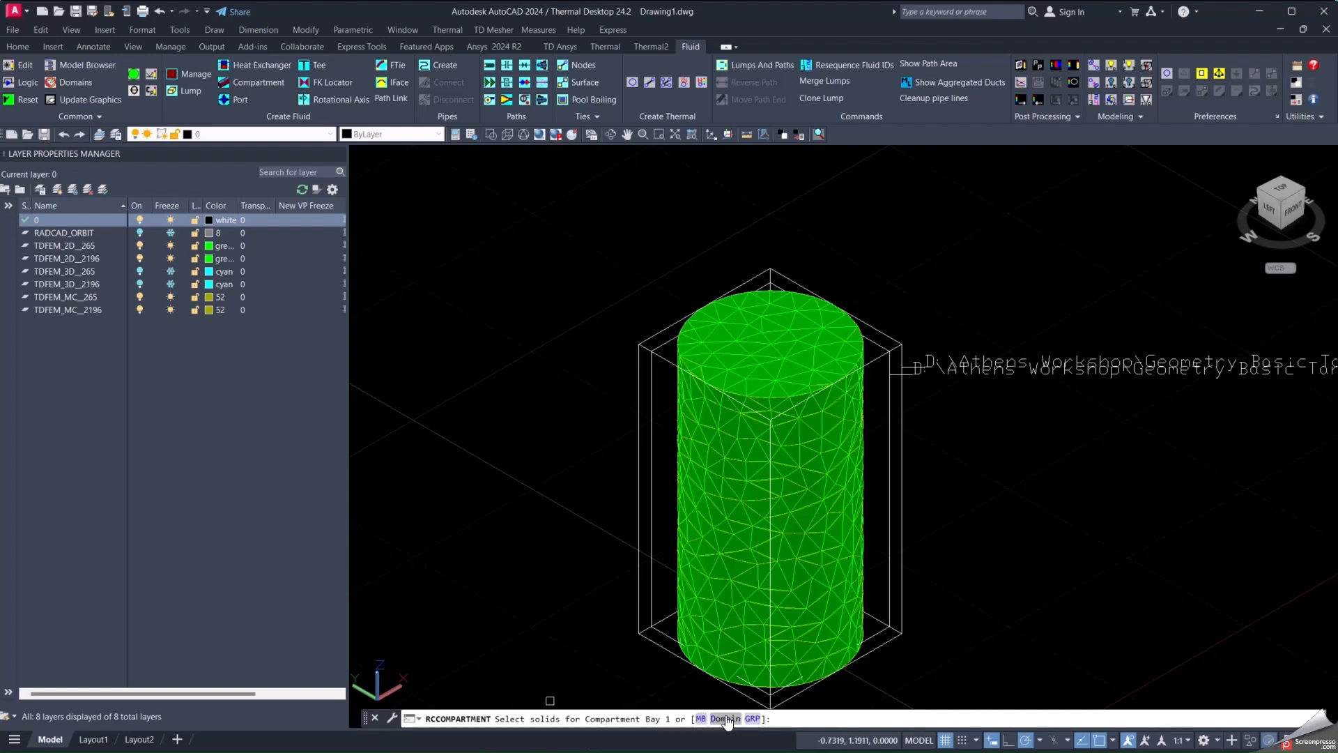
# - Choose the Domain option at the RCCOMPARTMENT prompt to pick solids by tag set
pyautogui.click(725, 718)
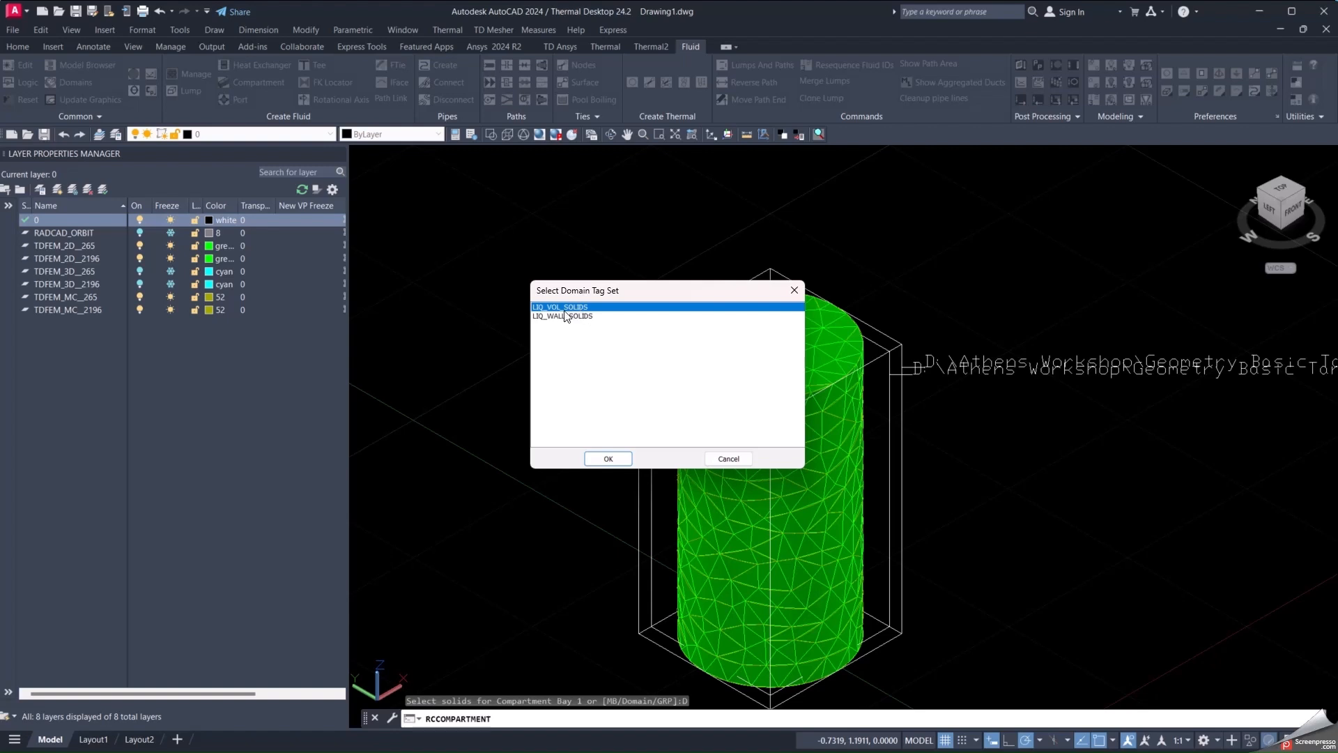
pyautogui.moveTo(572, 319)
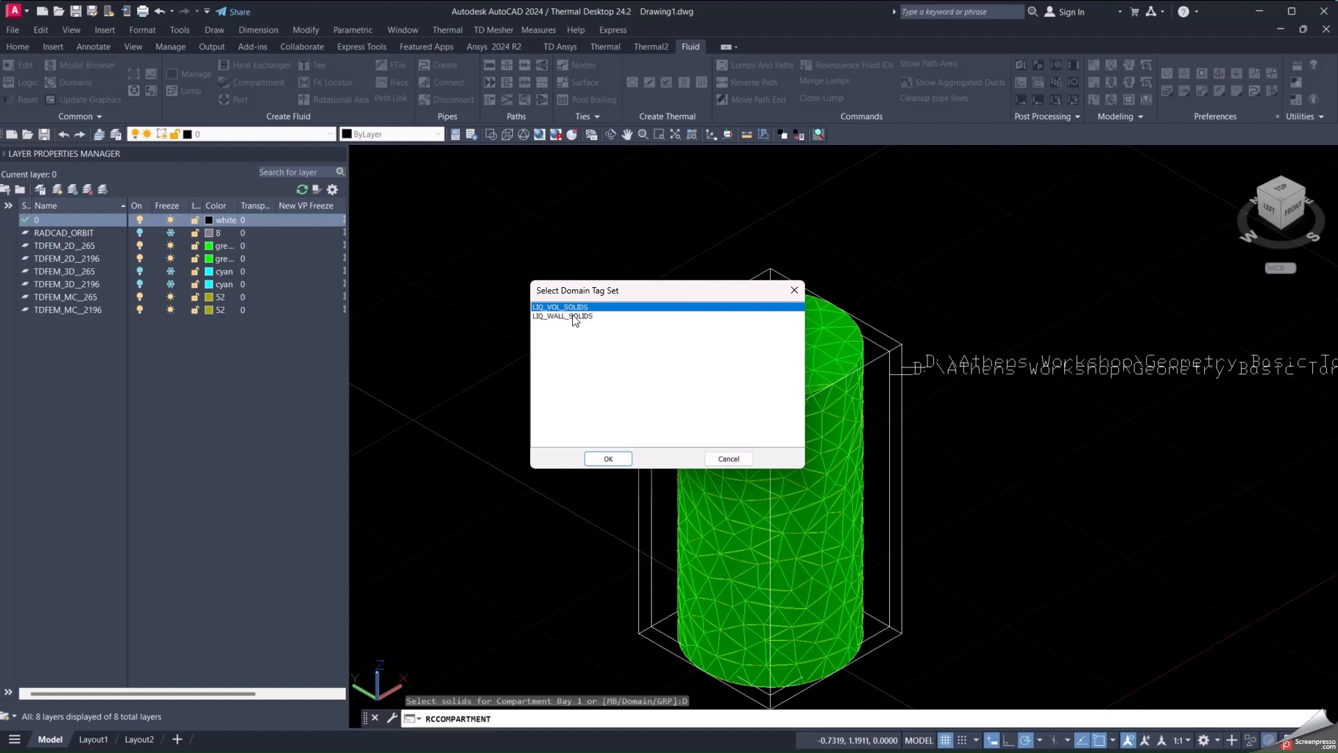
pyautogui.moveTo(584, 318)
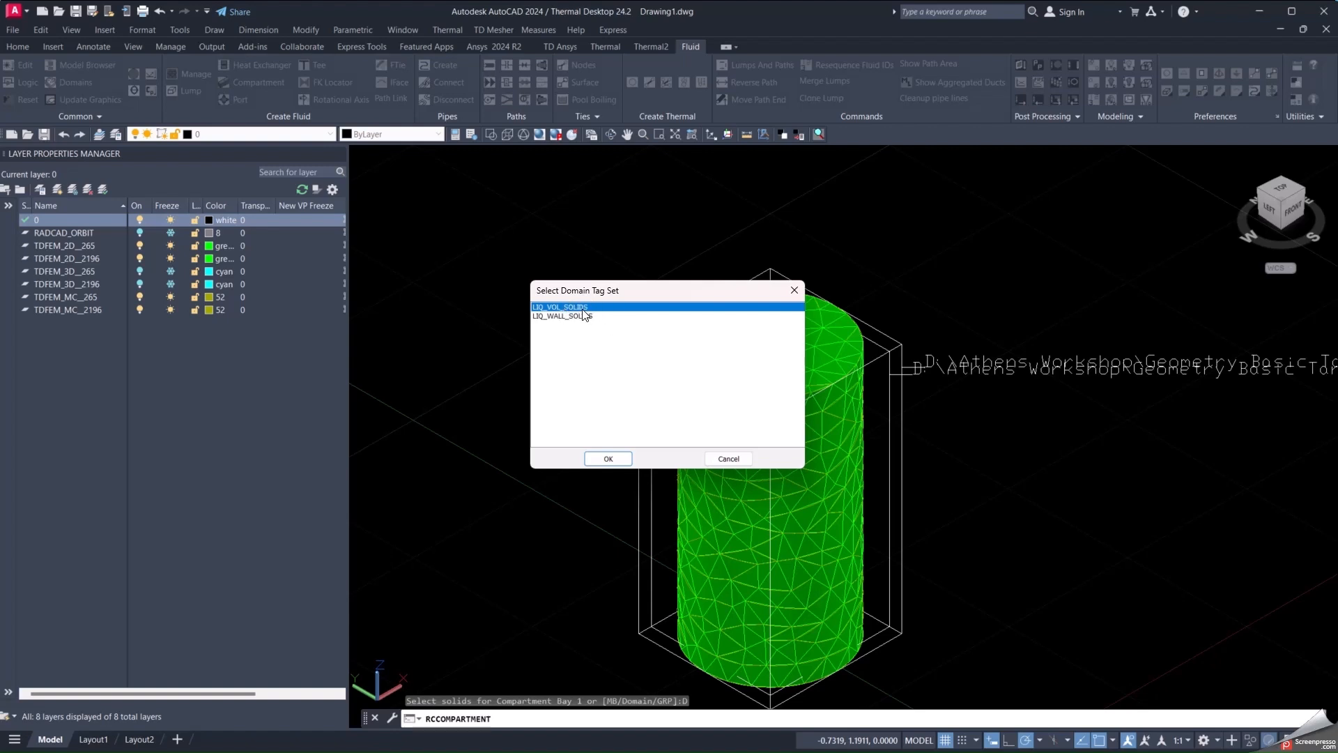
pyautogui.moveTo(536, 319)
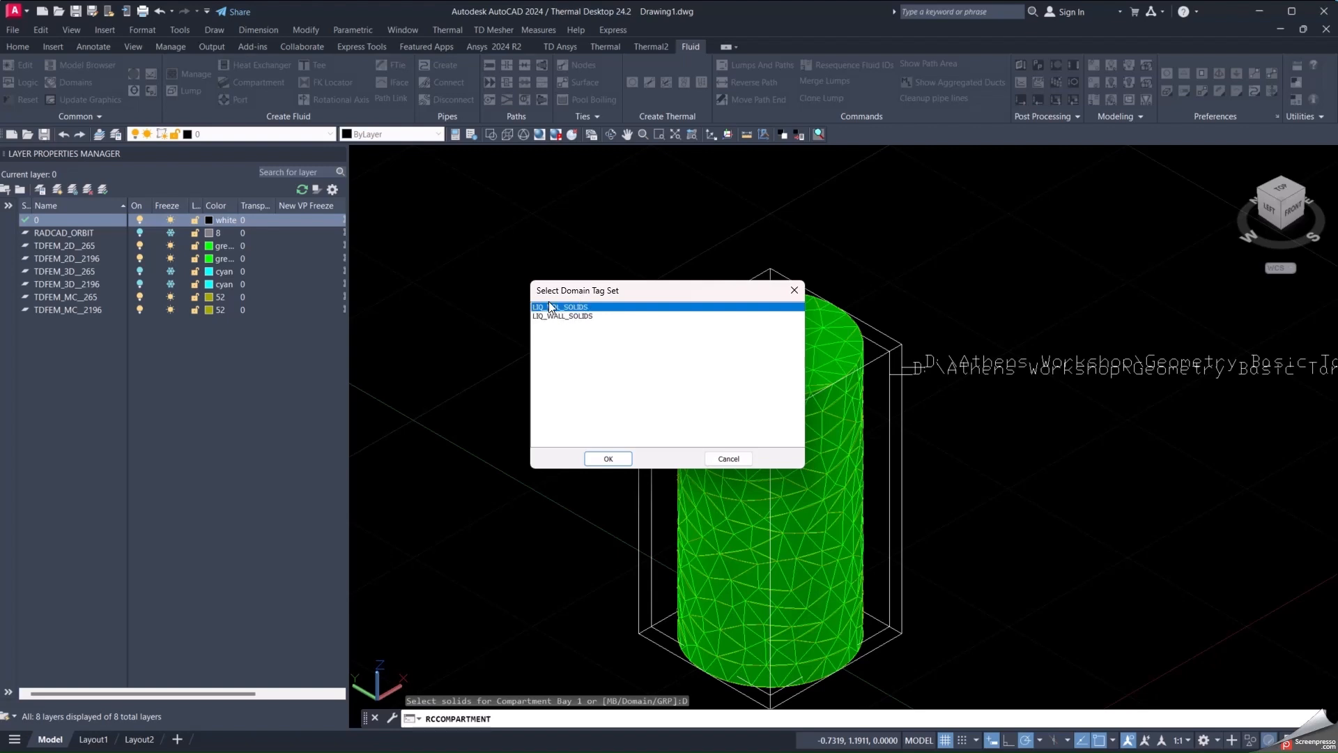
pyautogui.moveTo(608, 318)
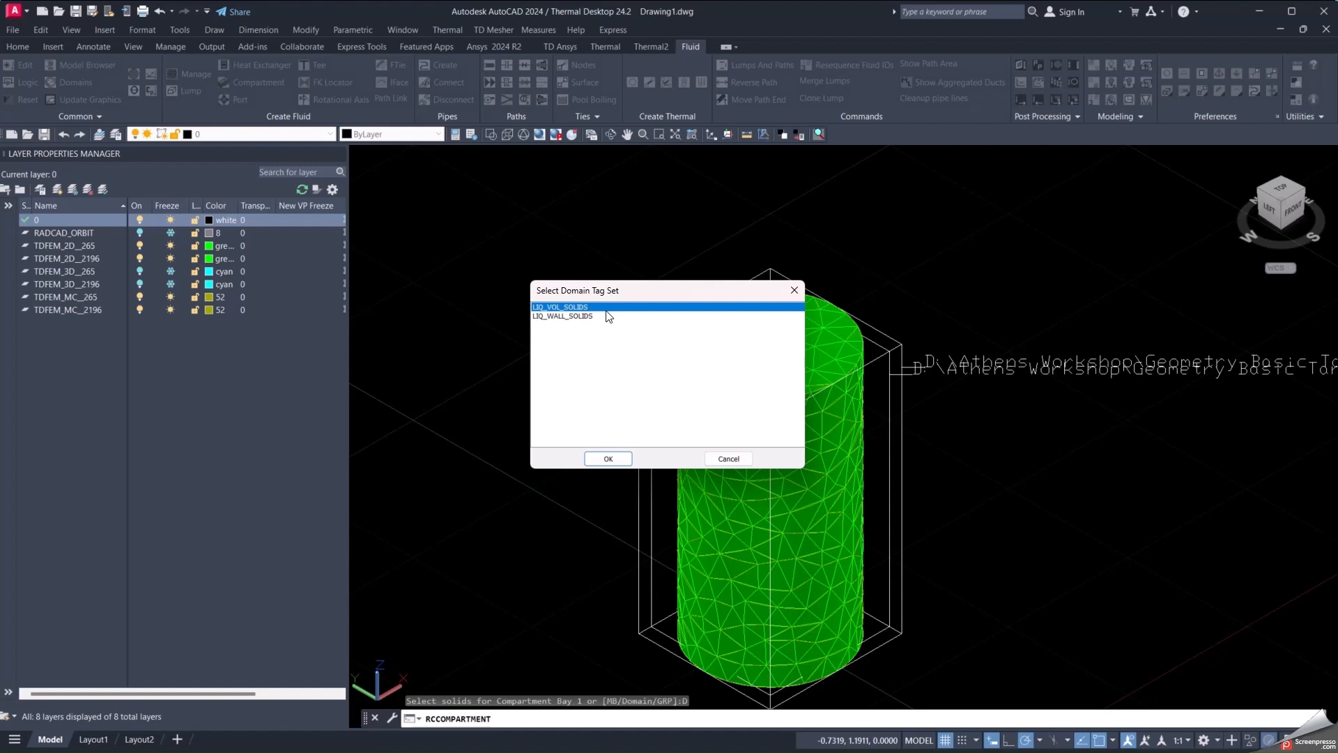
pyautogui.moveTo(613, 324)
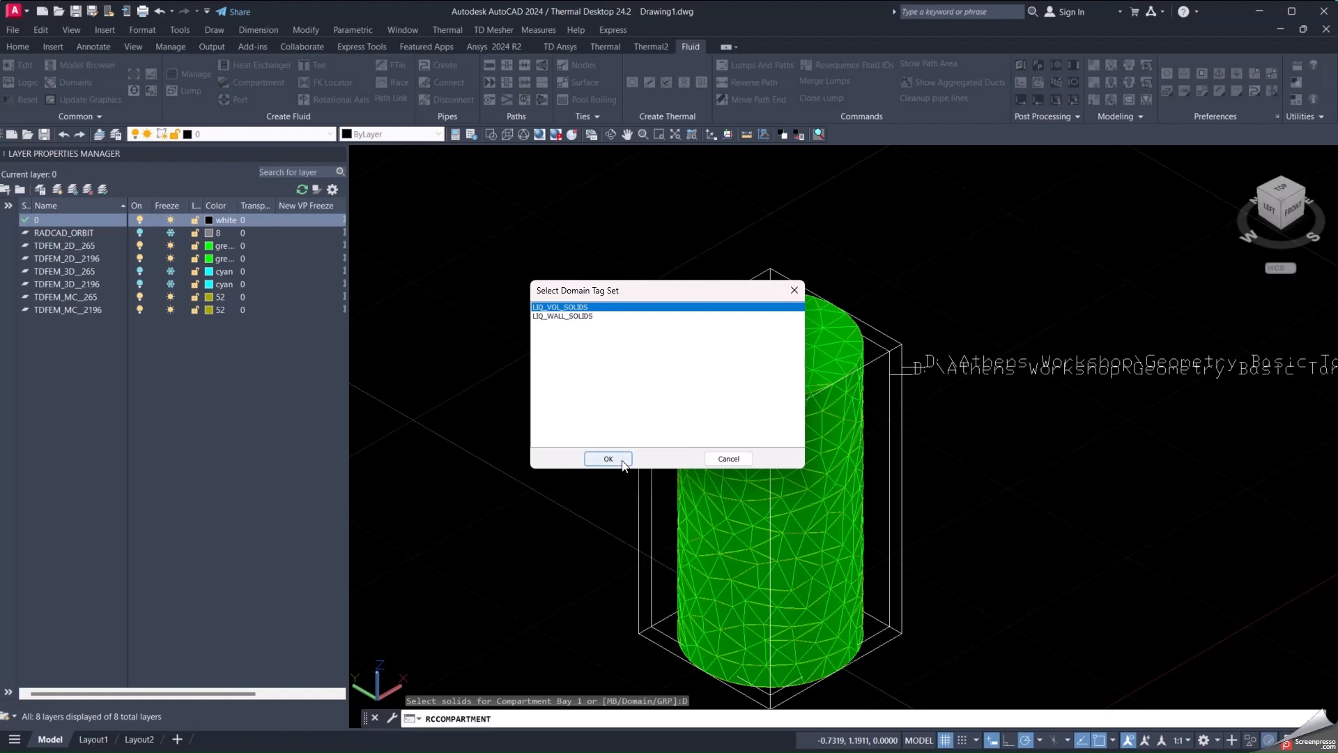
# - Confirm LIQ_VOL_SOLIDS as compartment solids and LIQ_WALL_IN_SURFACES as wall surfaces
pyautogui.click(608, 459)
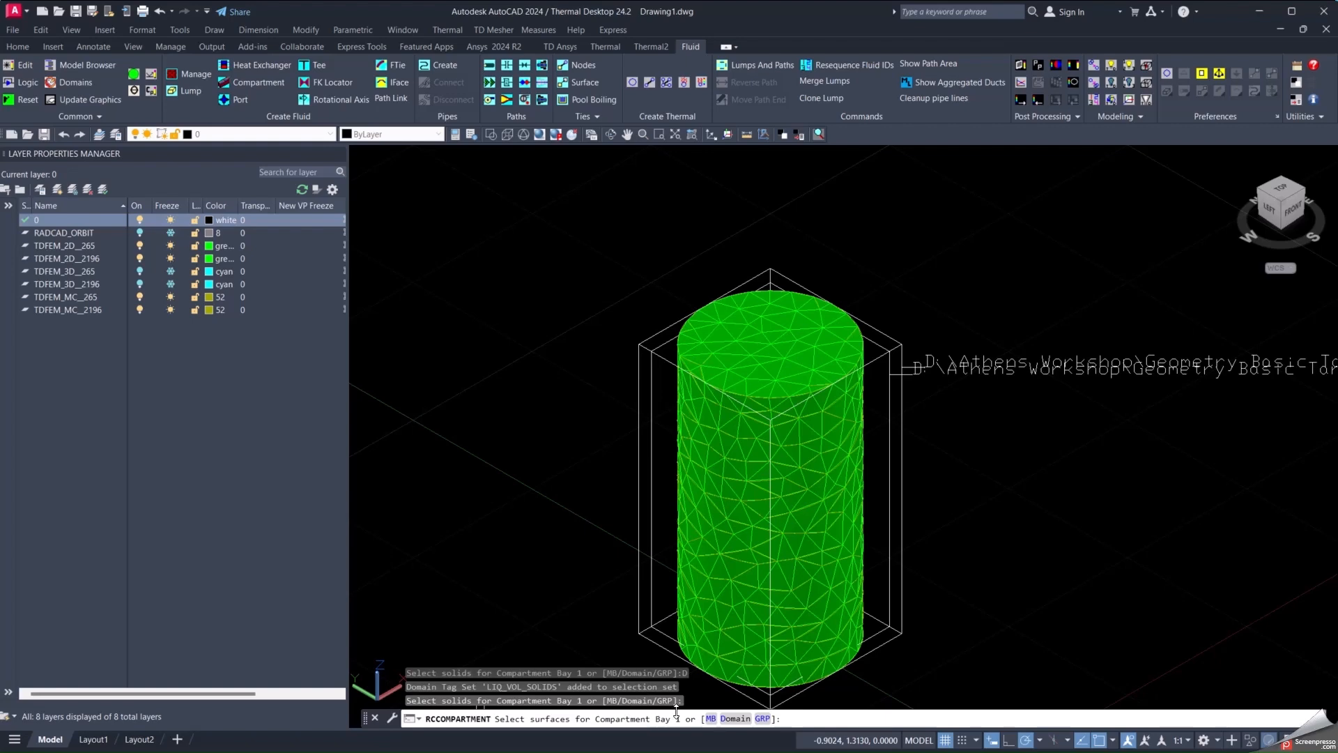
pyautogui.moveTo(853, 647)
pyautogui.write('D')
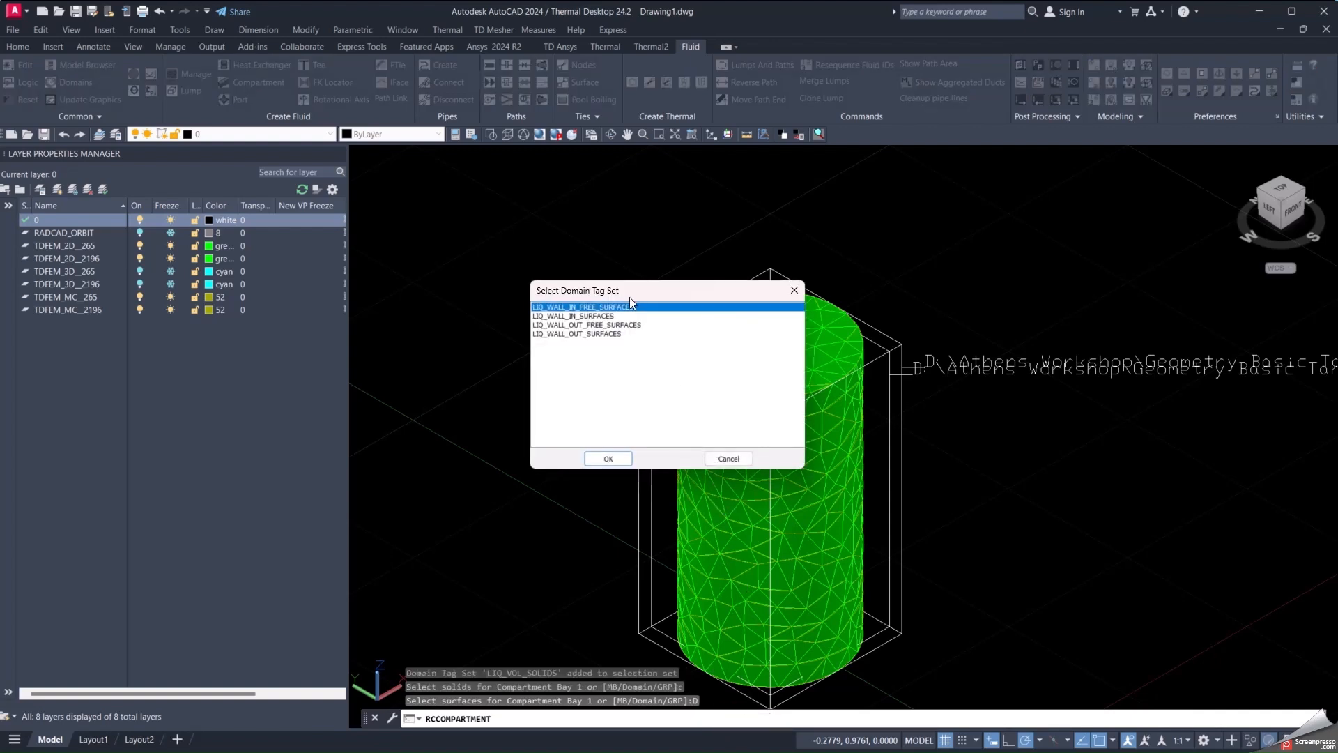
pyautogui.moveTo(630, 332)
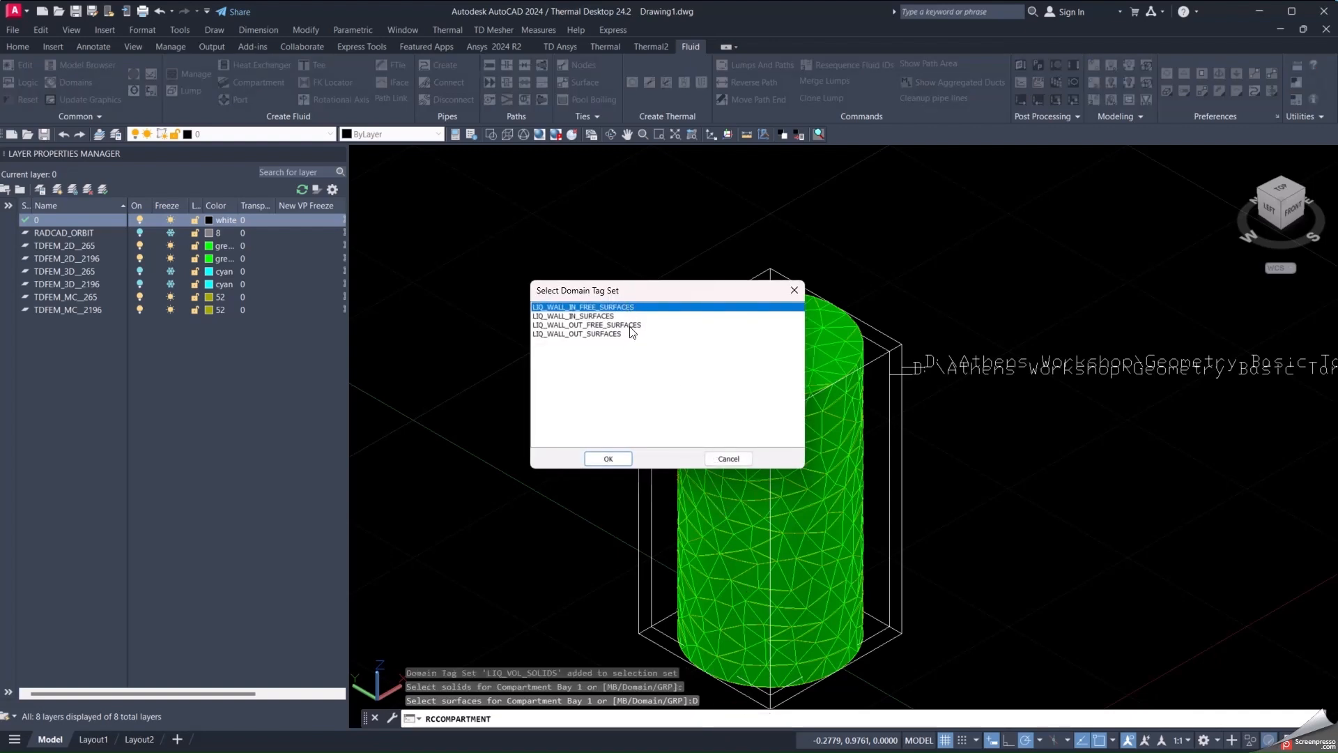
pyautogui.moveTo(635, 343)
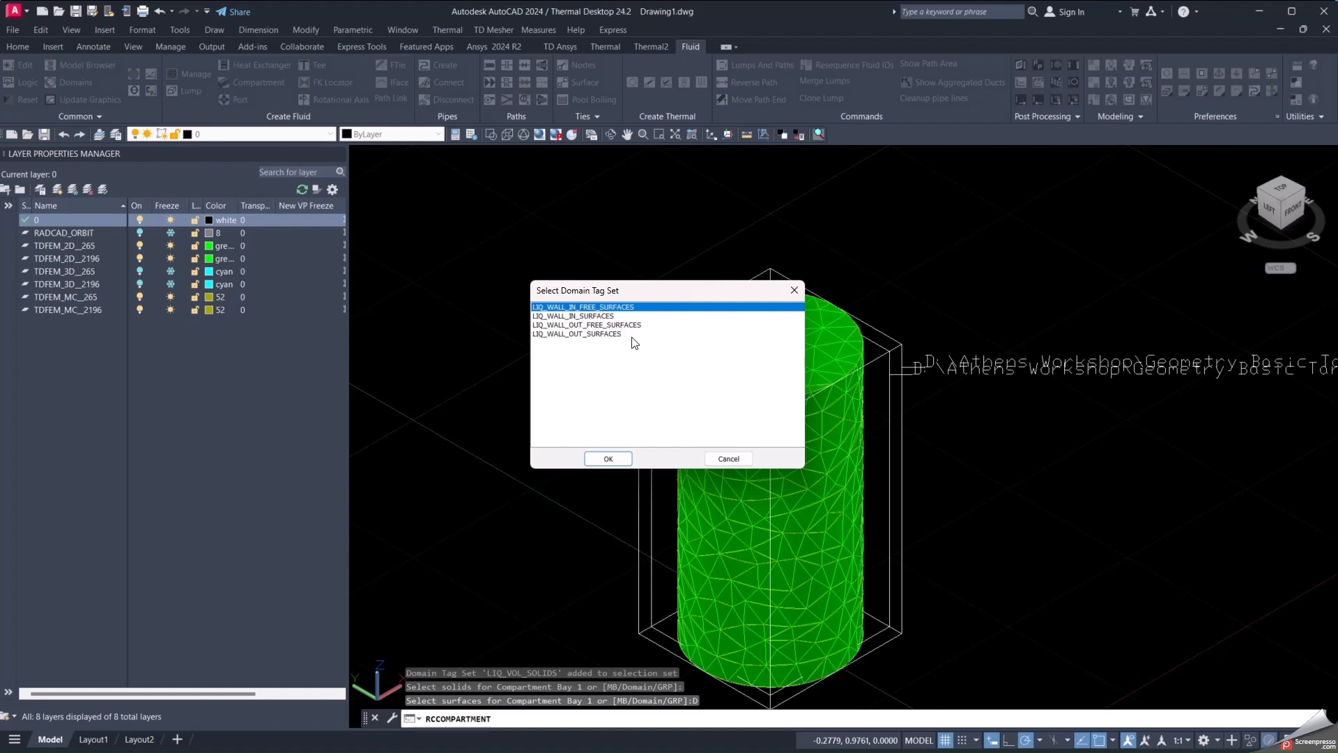
pyautogui.moveTo(608, 324)
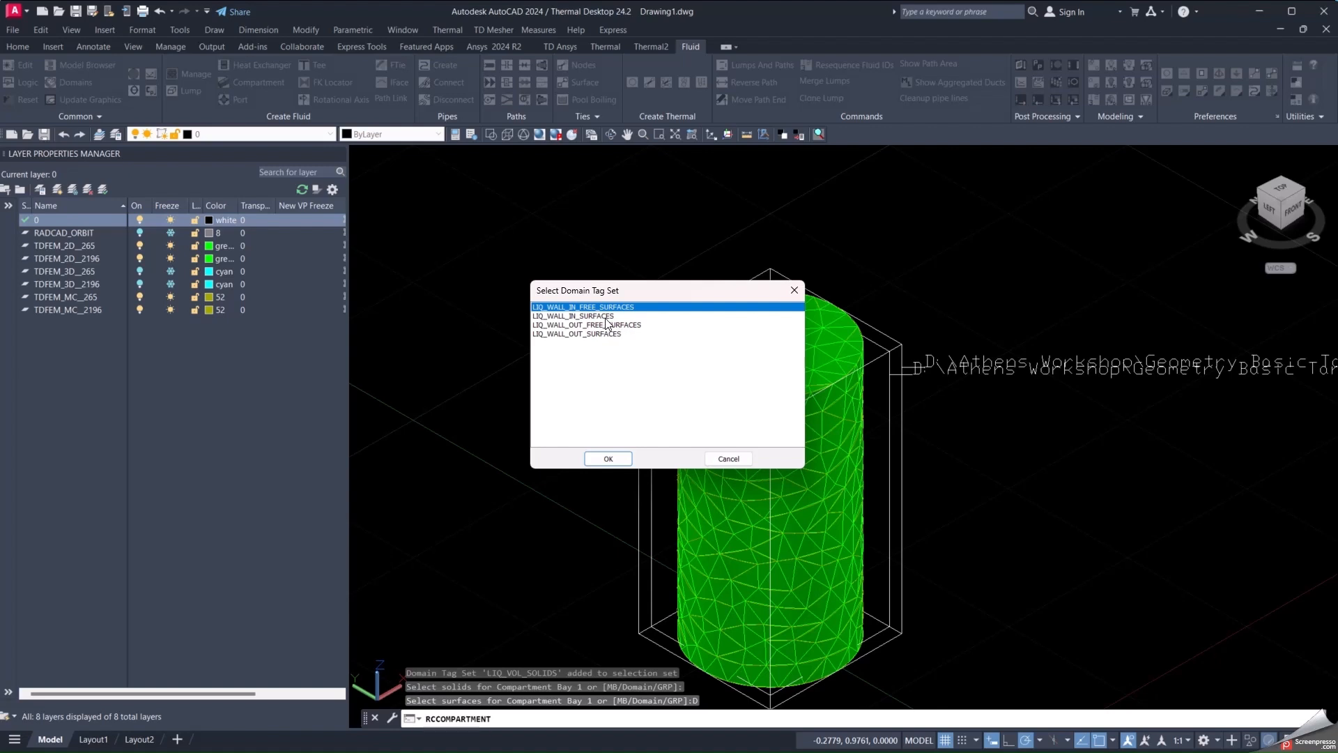
pyautogui.click(598, 316)
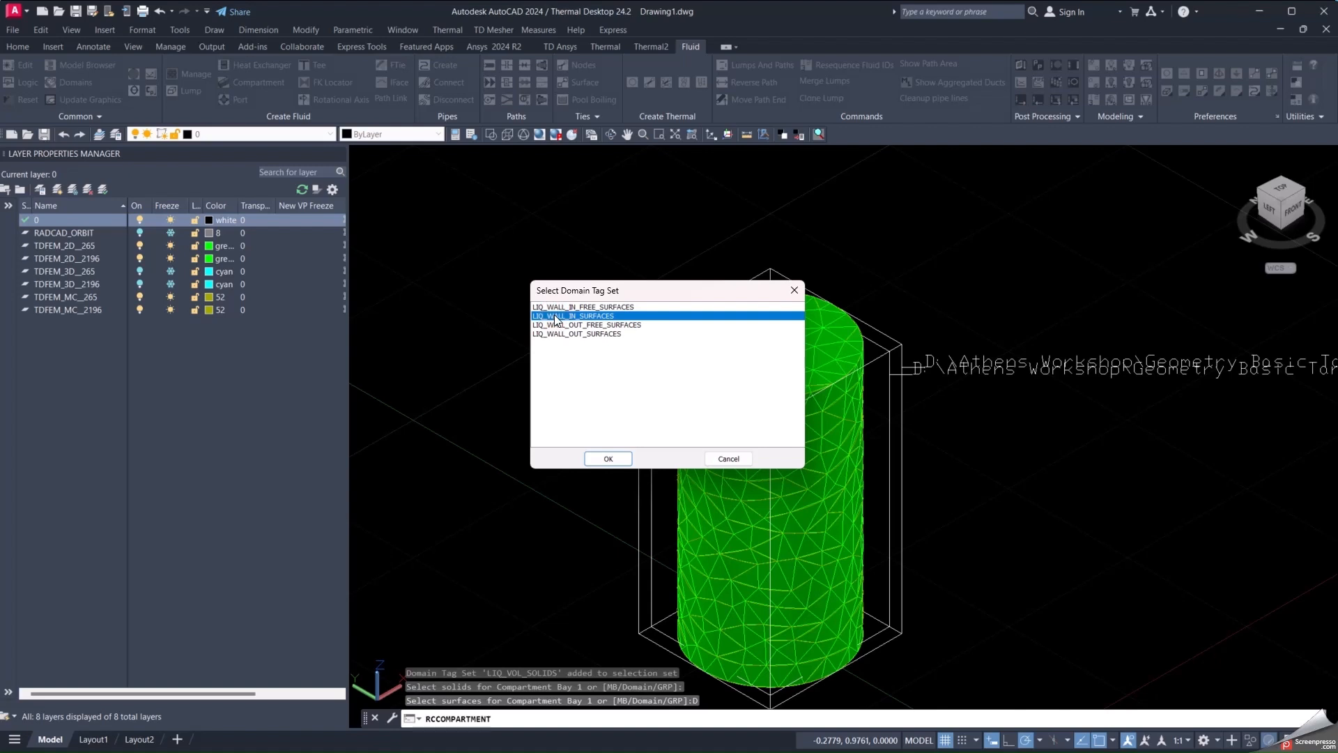
pyautogui.click(608, 459)
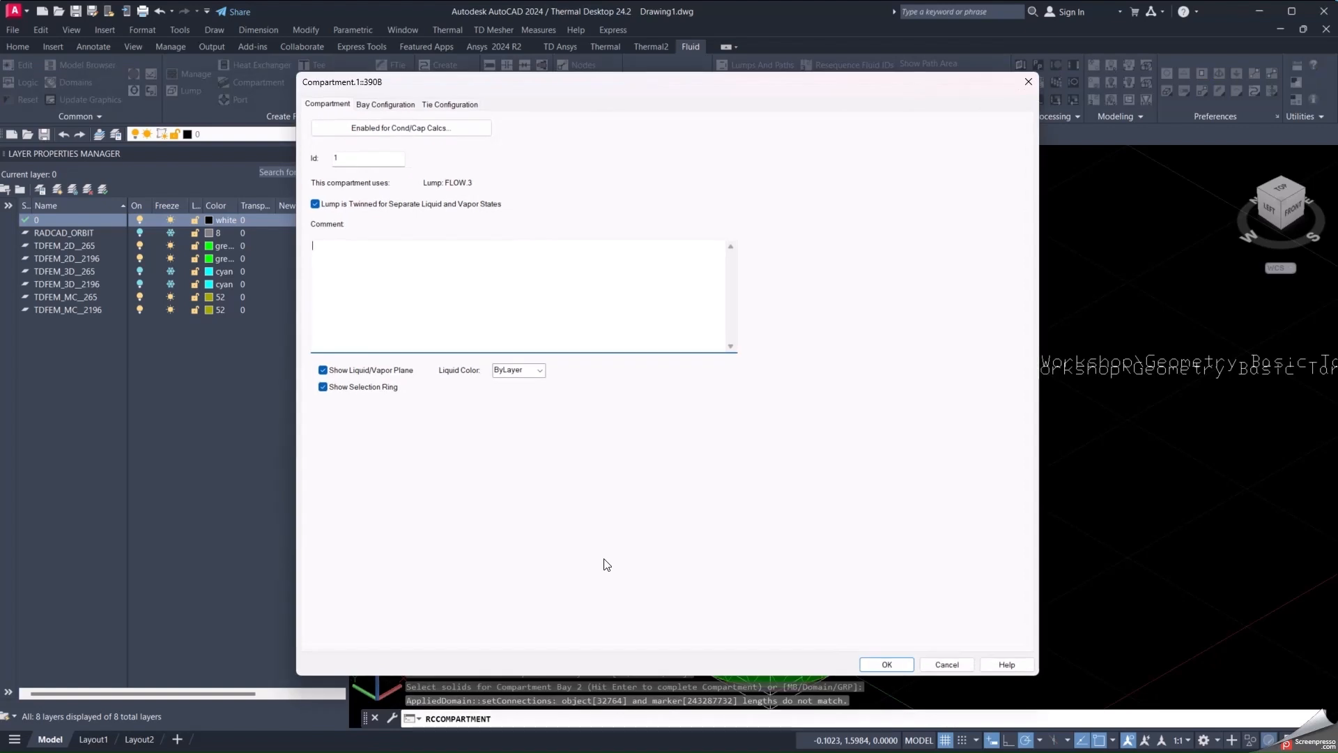
pyautogui.moveTo(313, 96)
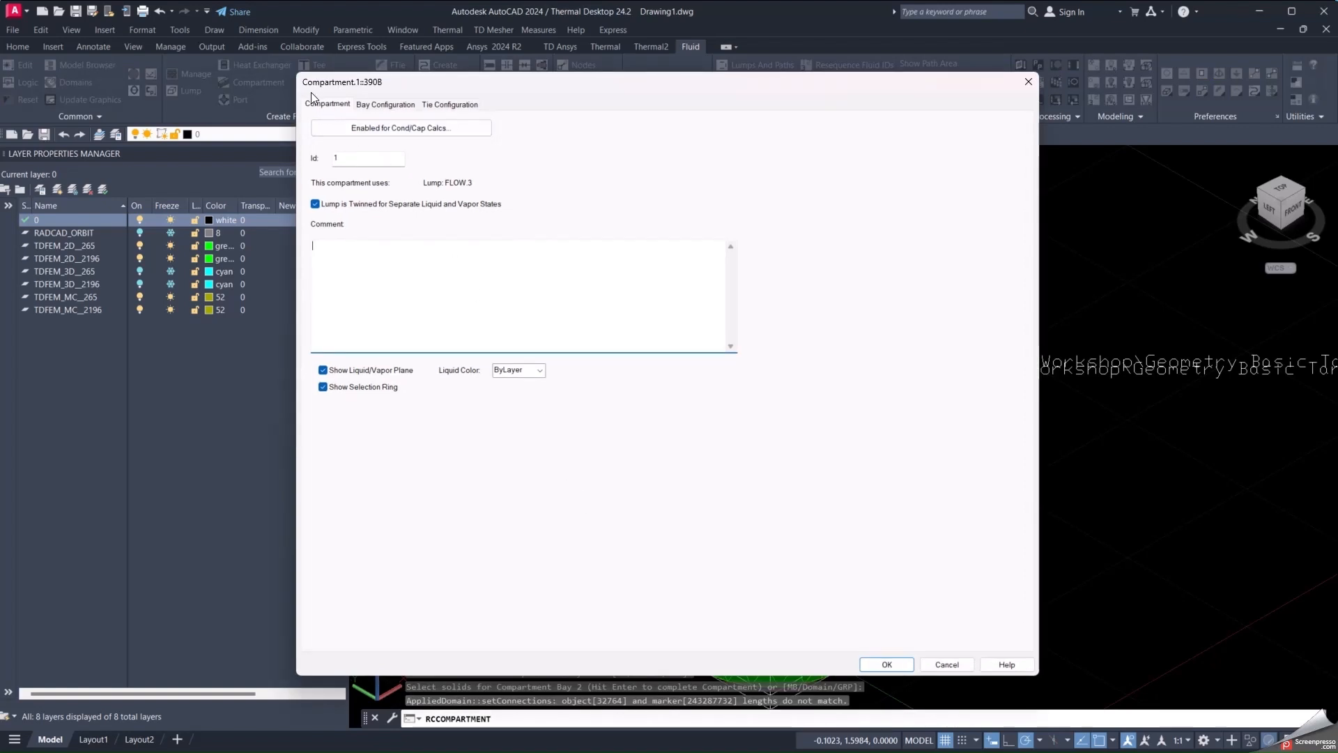
pyautogui.moveTo(513, 84)
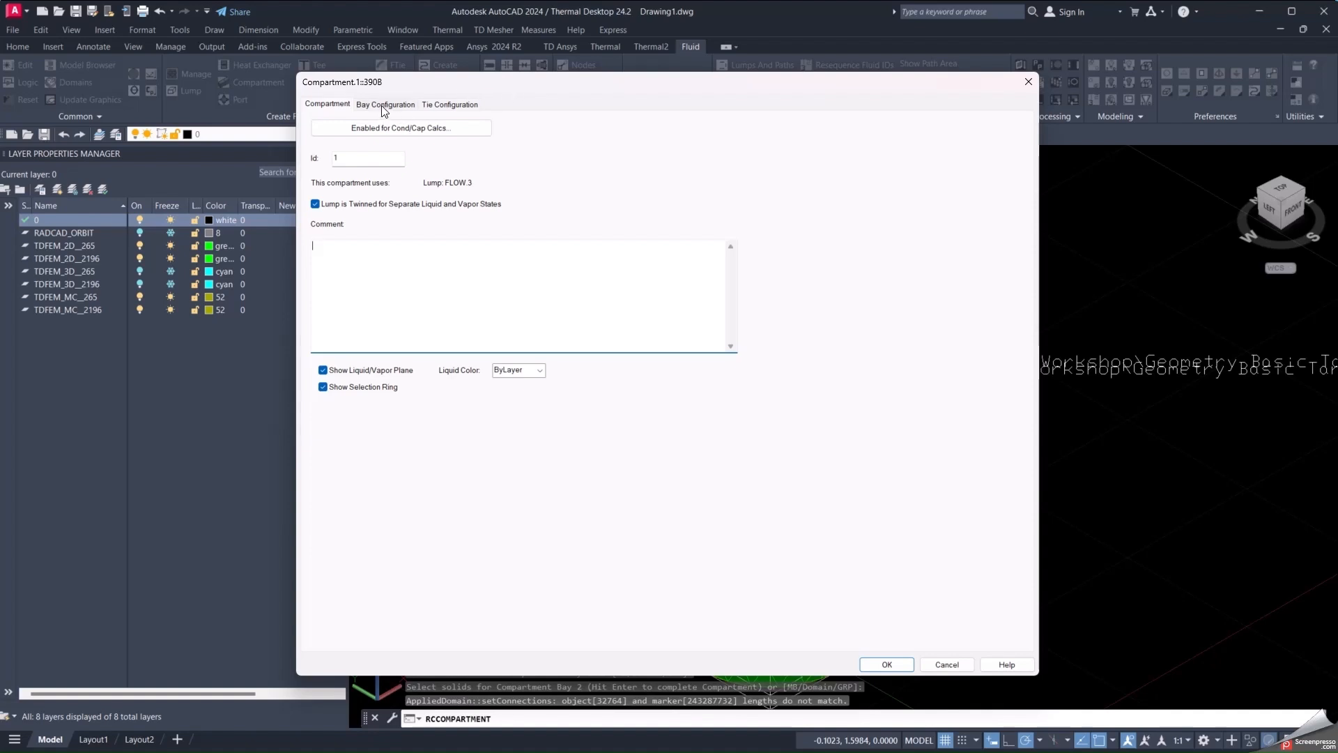
# - Check Bay Configuration lists LIQ_VOL_SOLIDS and LIQ_WALL_IN_SURFACES, then view the Tie Configuration tab
pyautogui.click(385, 104)
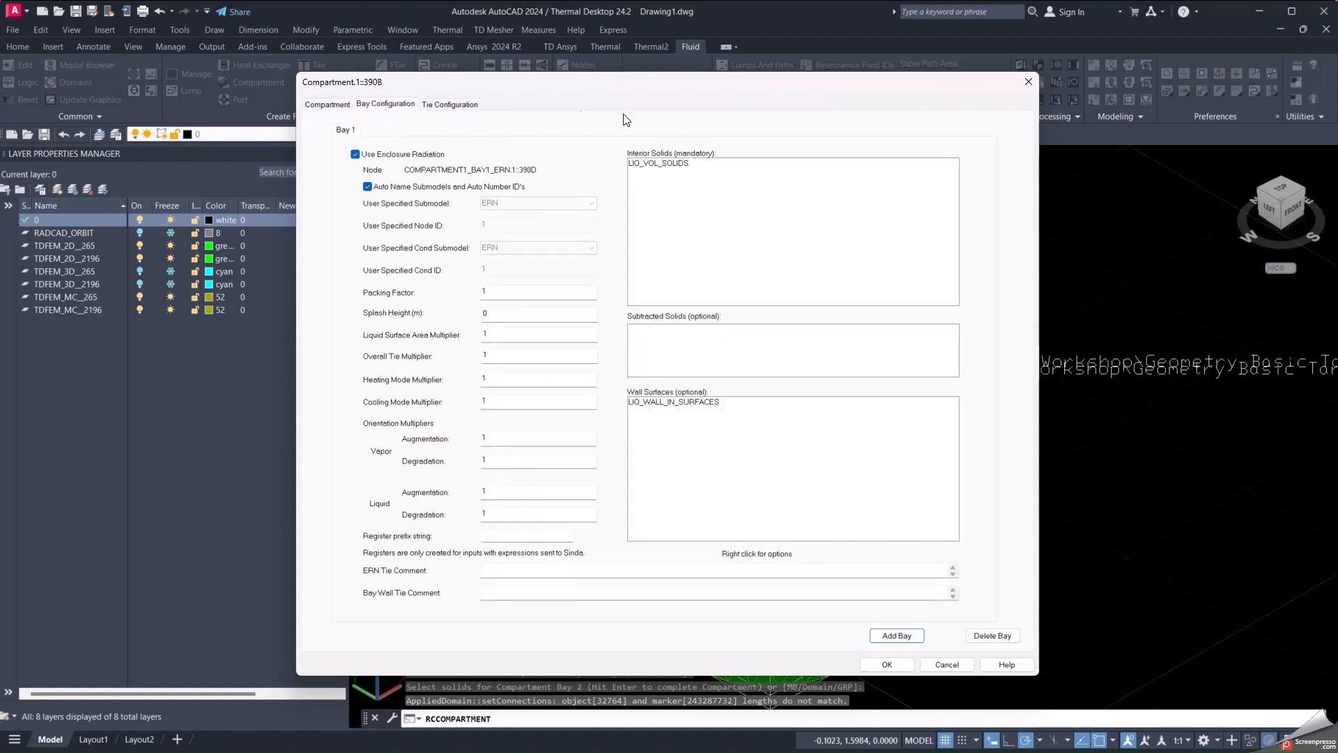
pyautogui.moveTo(568, 226)
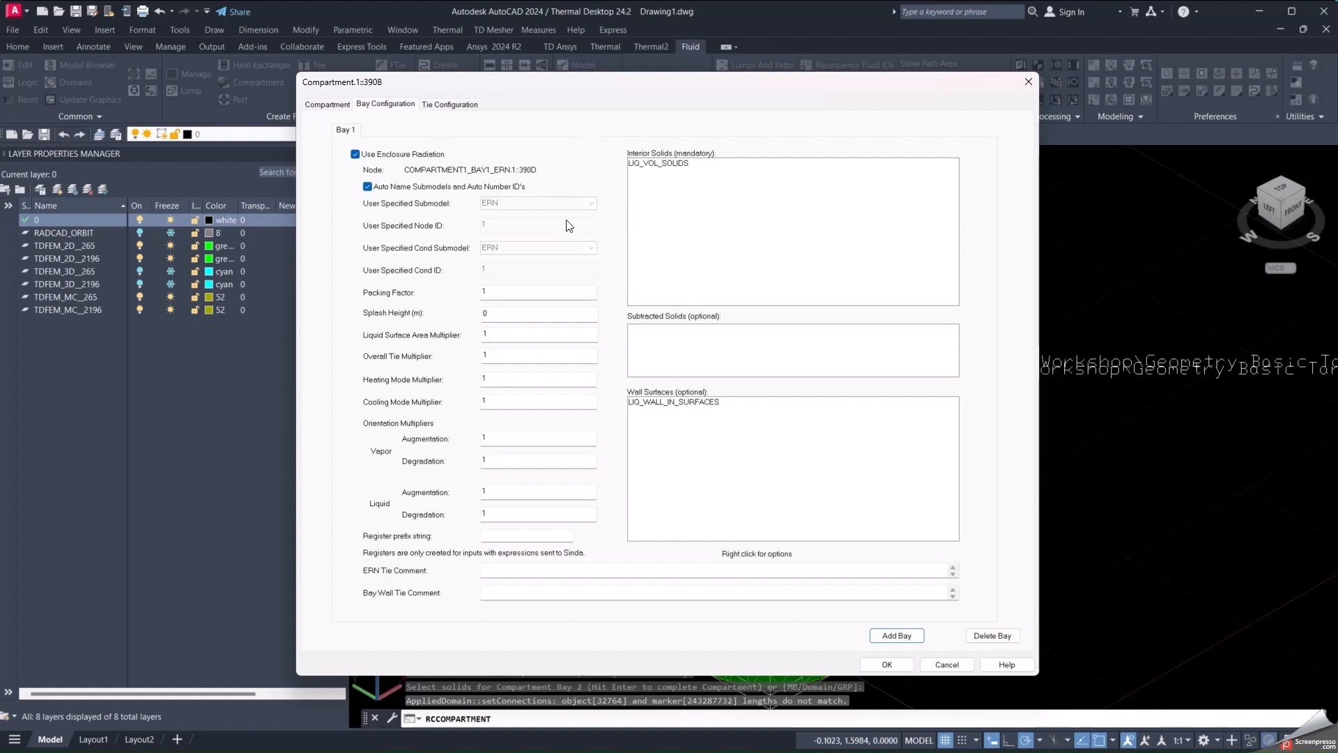
pyautogui.moveTo(661, 152)
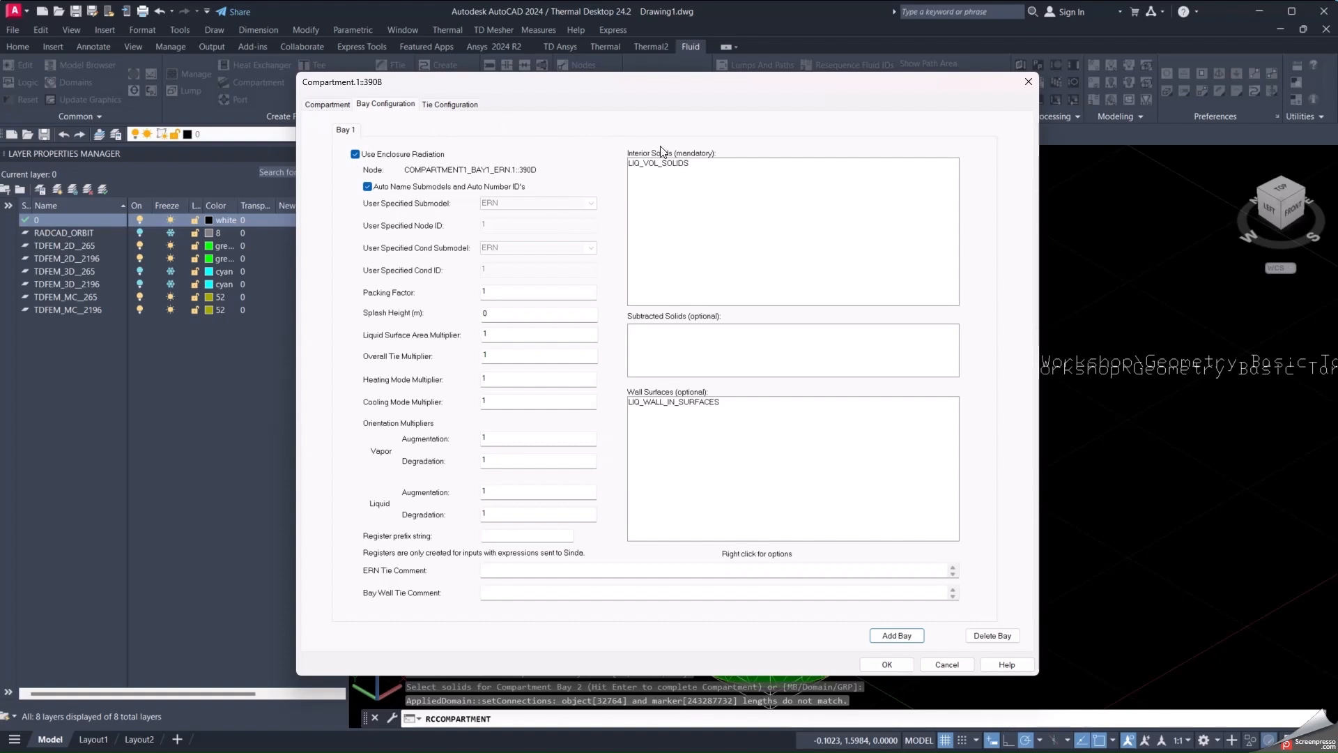
pyautogui.moveTo(366, 130)
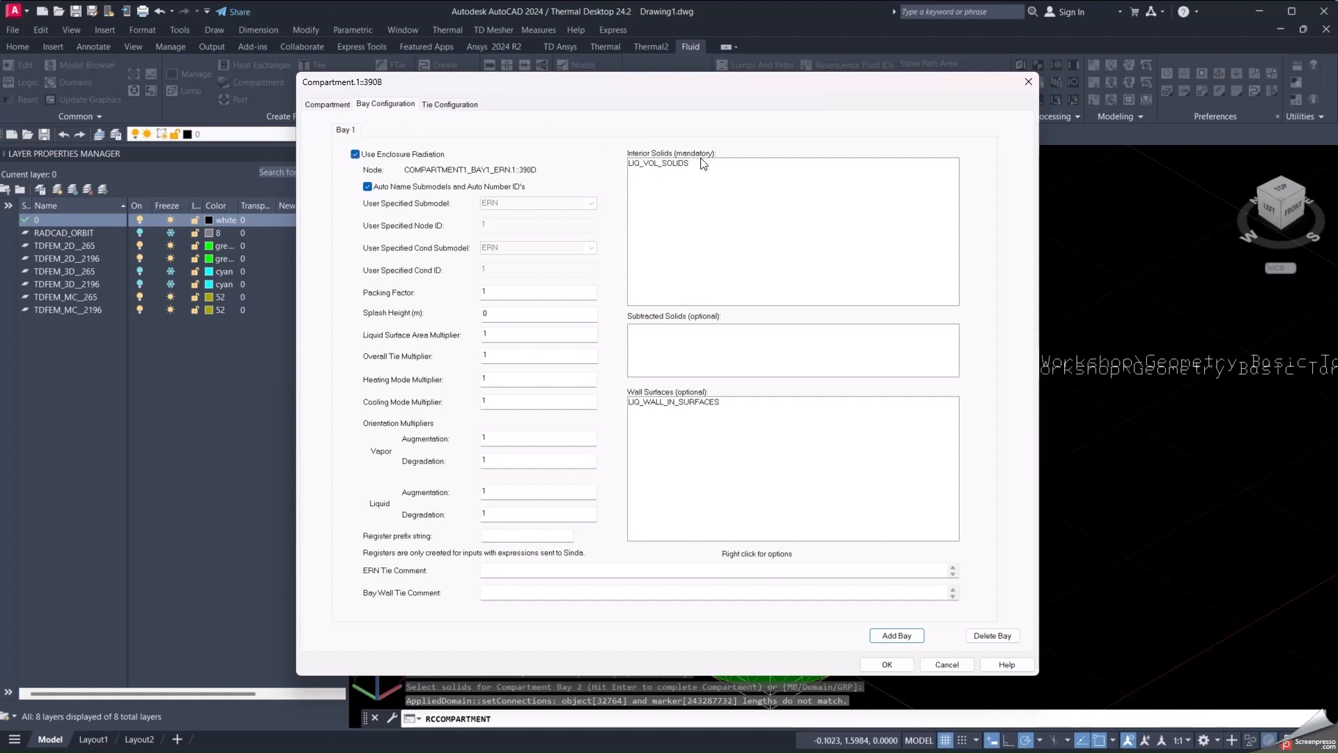
pyautogui.moveTo(697, 164)
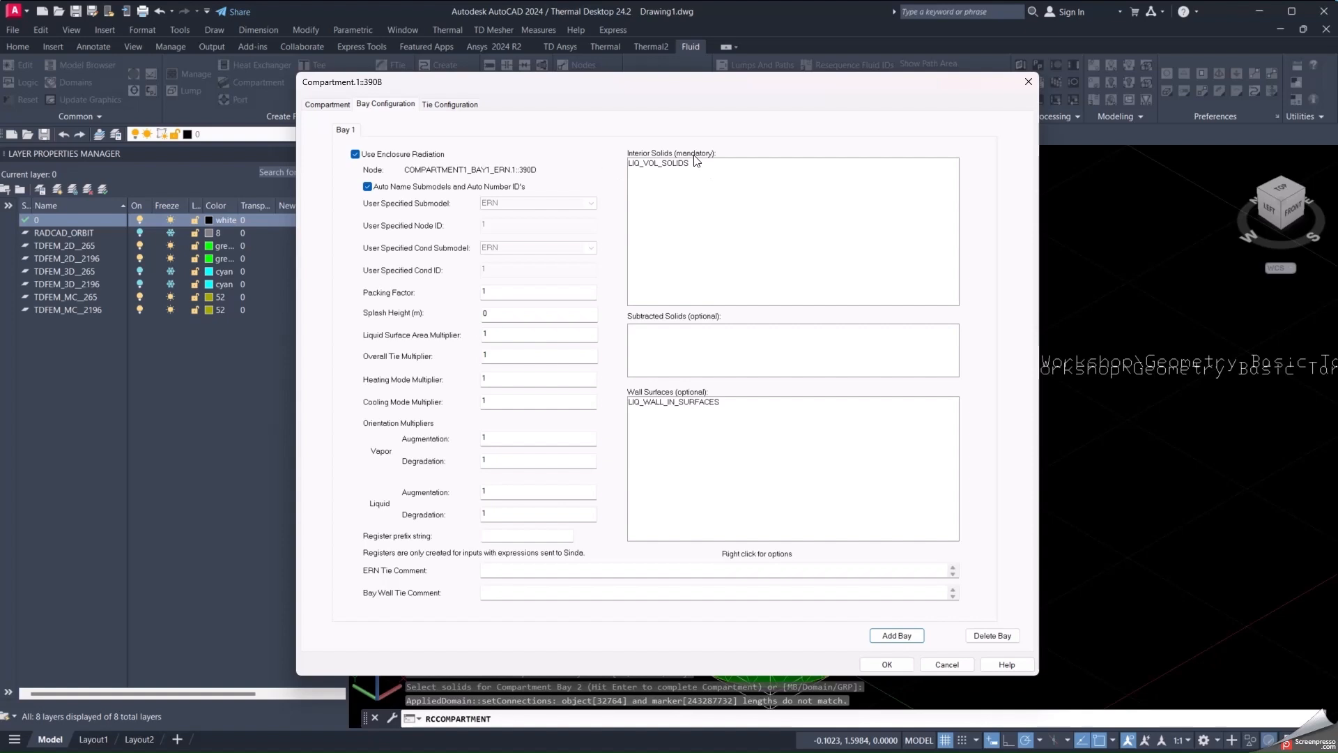
pyautogui.moveTo(624, 182)
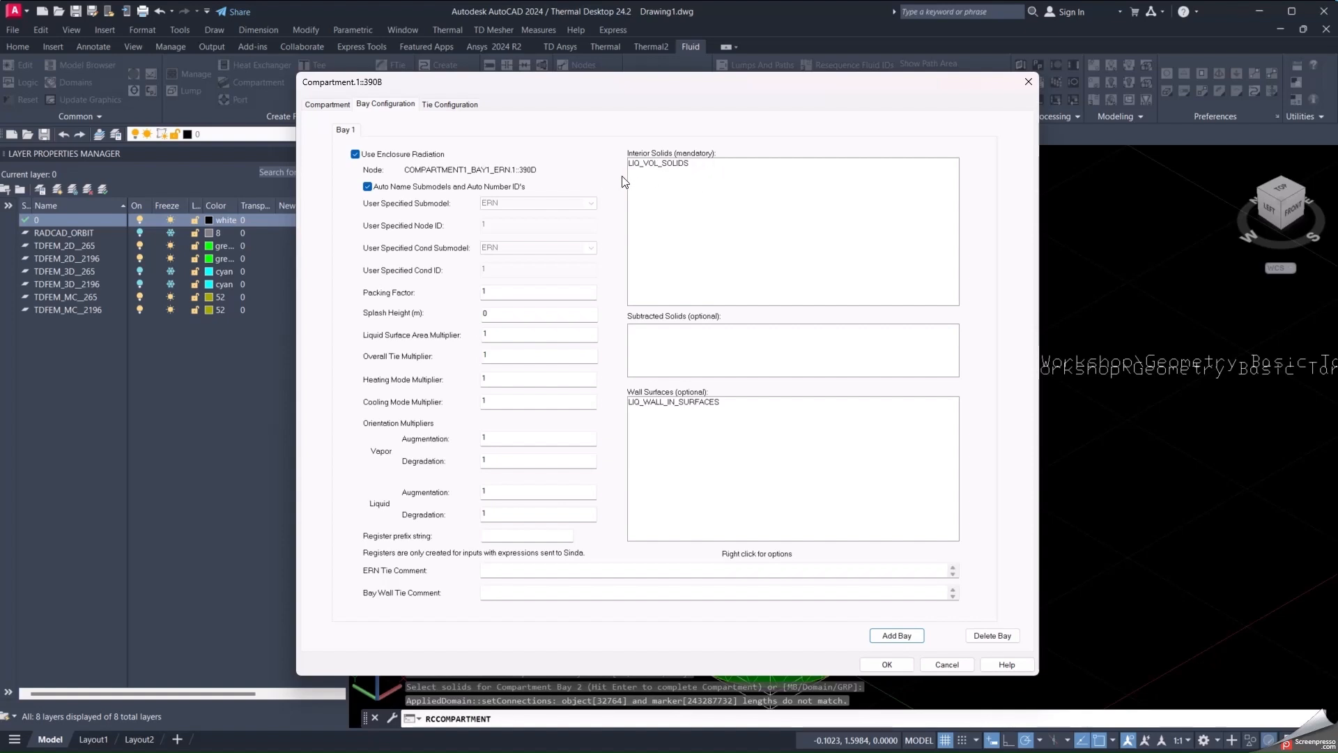
pyautogui.moveTo(679, 389)
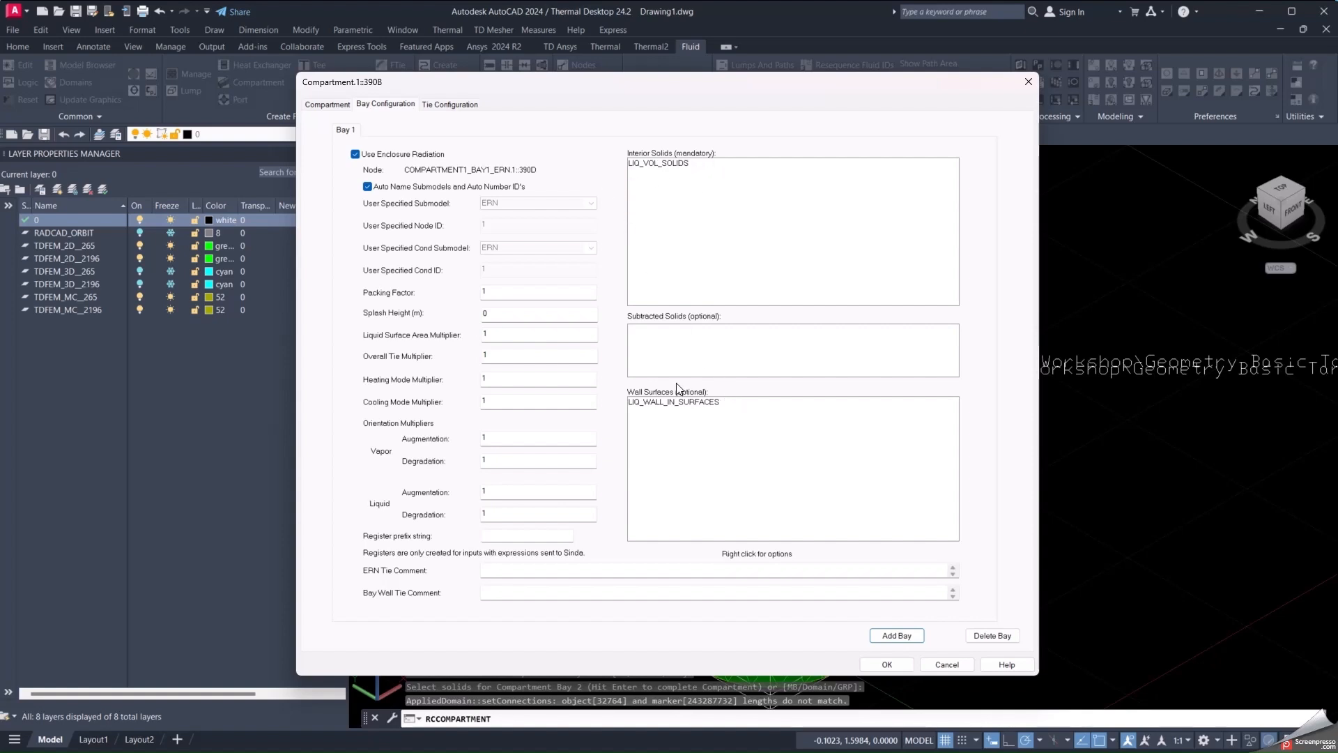
pyautogui.moveTo(639, 419)
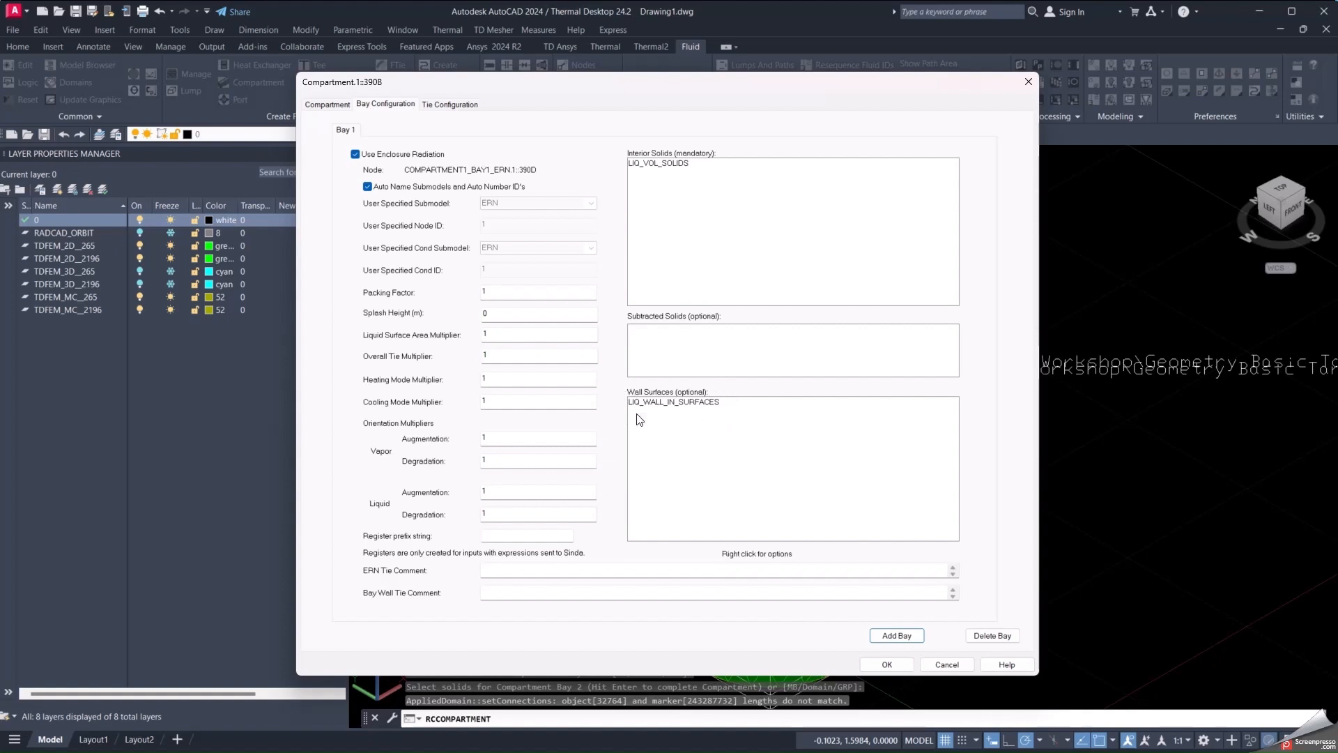
pyautogui.moveTo(619, 399)
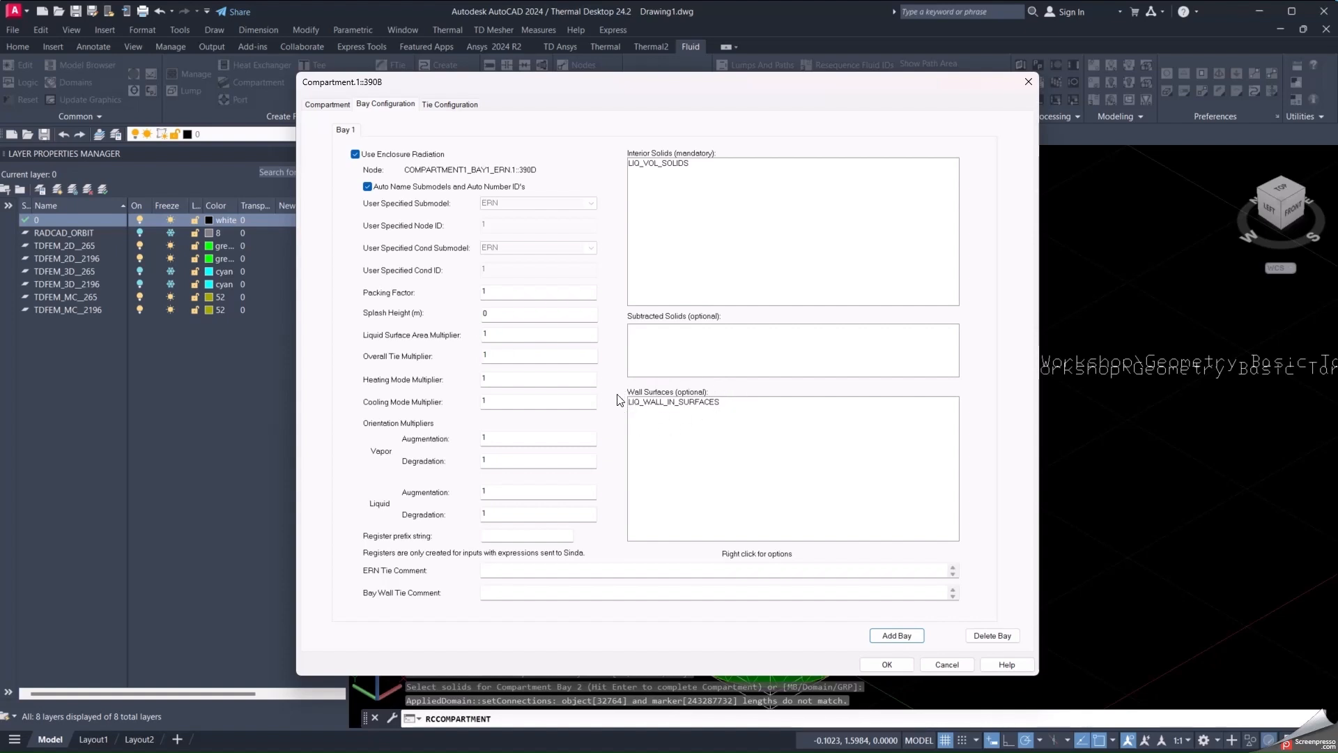
pyautogui.click(450, 104)
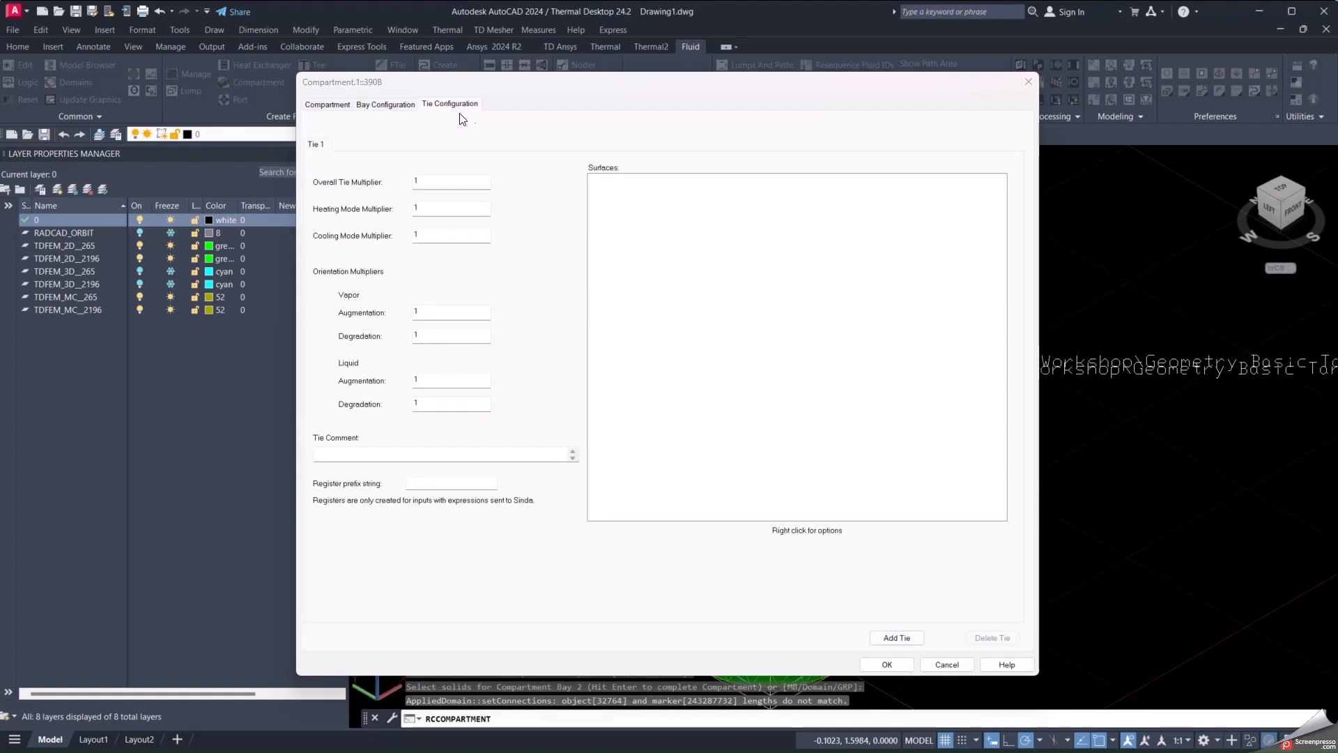
pyautogui.moveTo(516, 190)
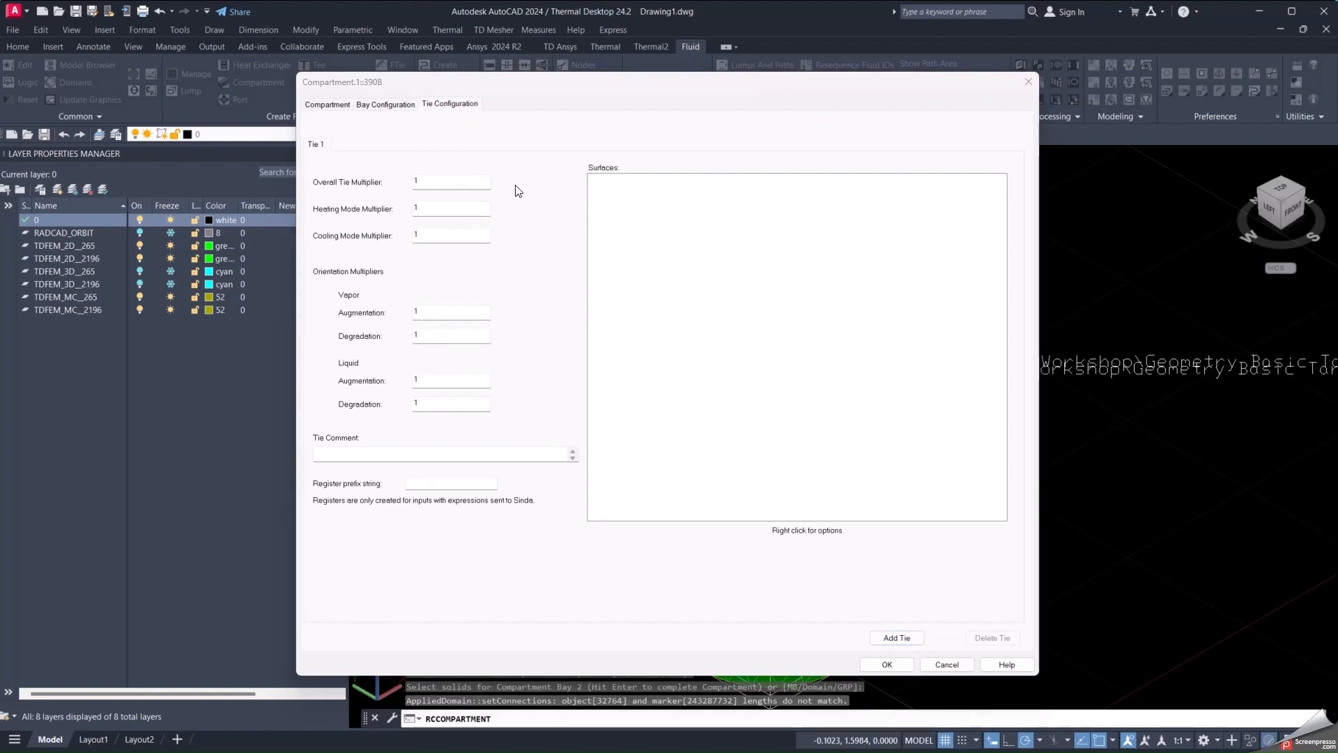
# - Return to Bay Configuration and accept Compartment 1 with OK
pyautogui.click(385, 103)
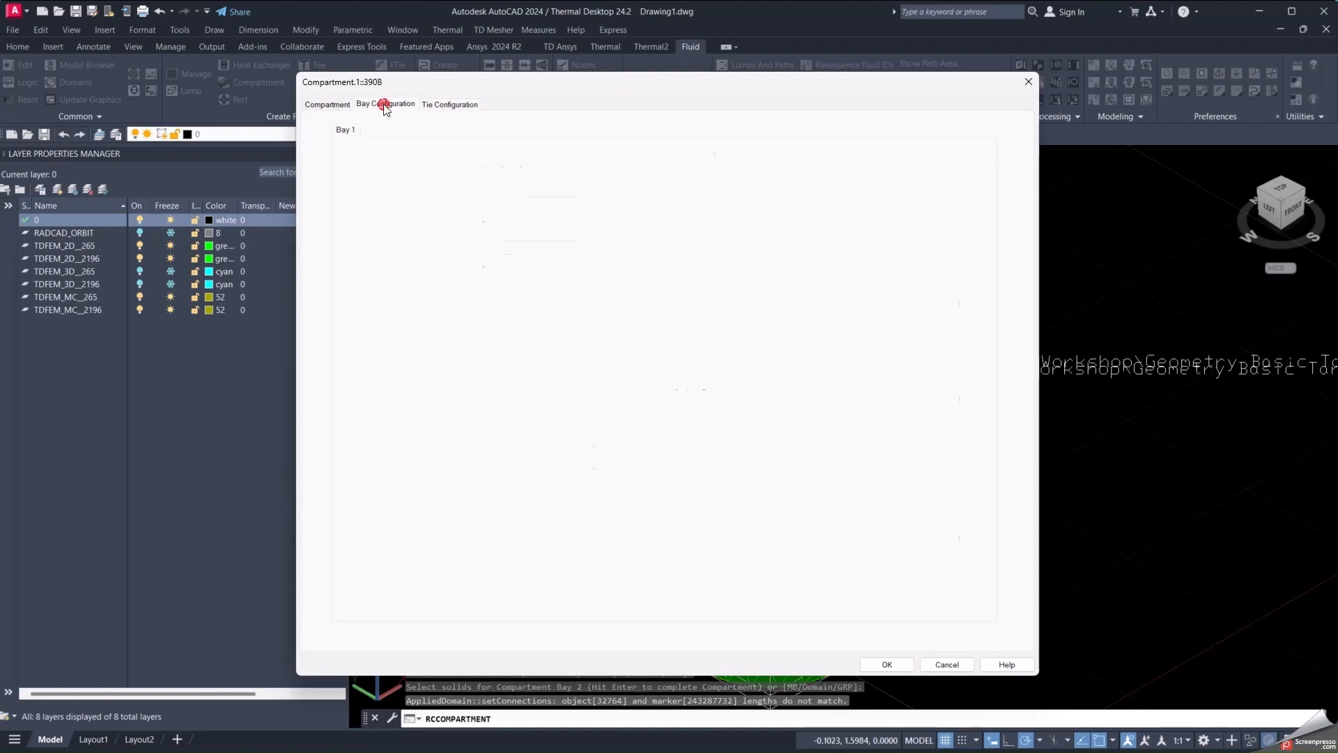
pyautogui.click(385, 104)
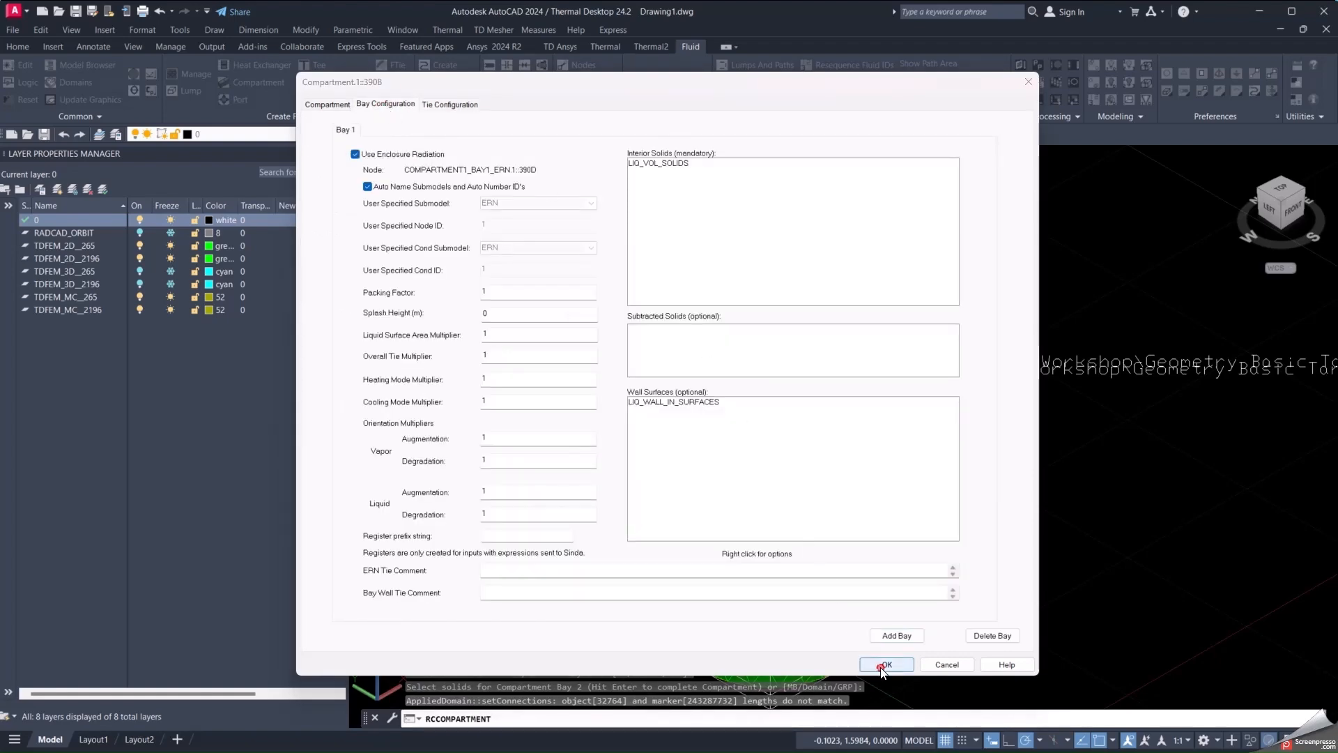
# - Switch the tank to 2D Wireframe to reveal the radial compartment ties, with Thermal tools shown
pyautogui.click(885, 664)
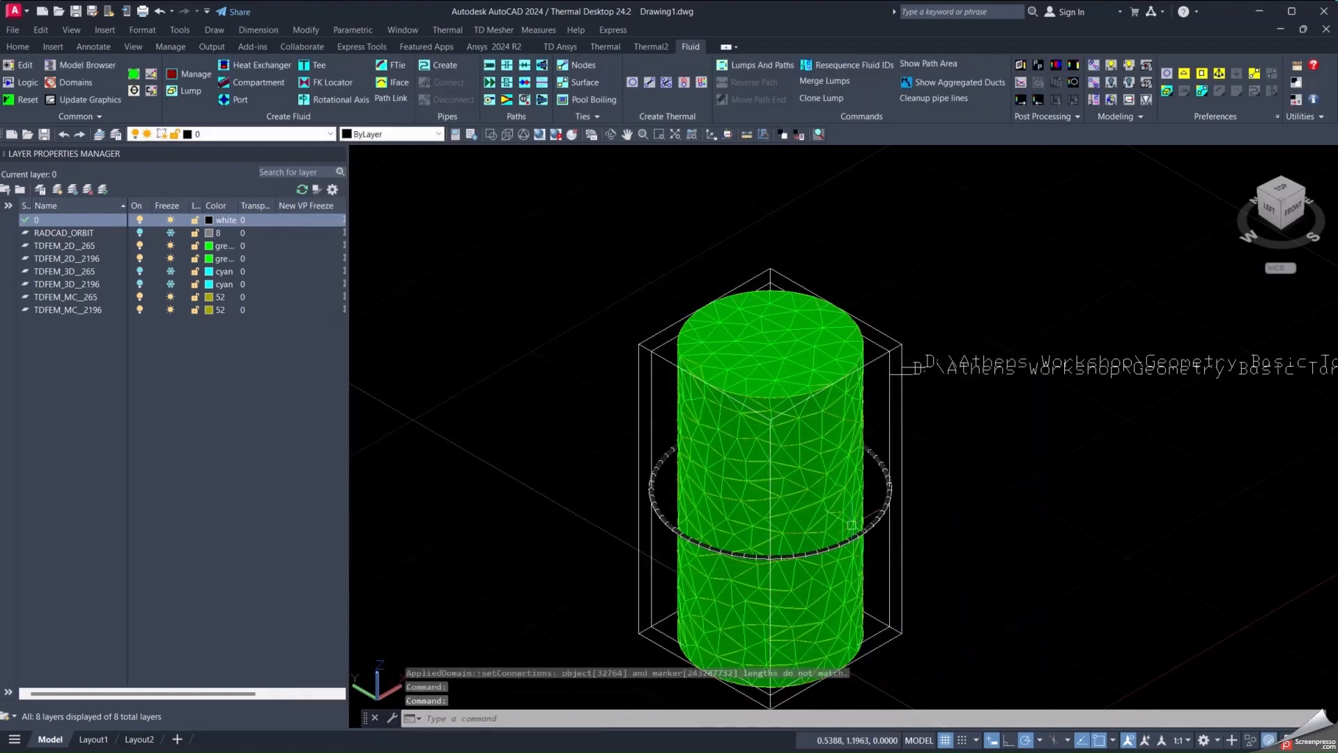
pyautogui.moveTo(495, 145)
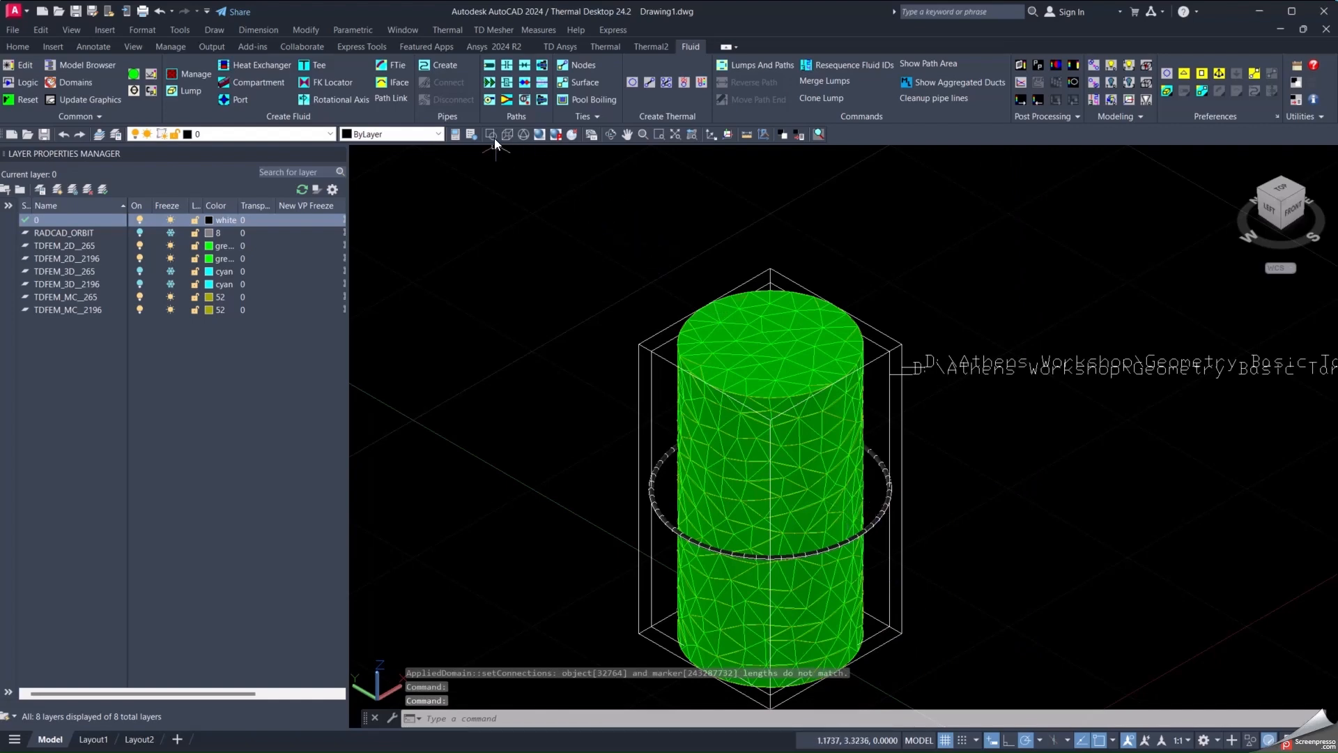
pyautogui.click(506, 134)
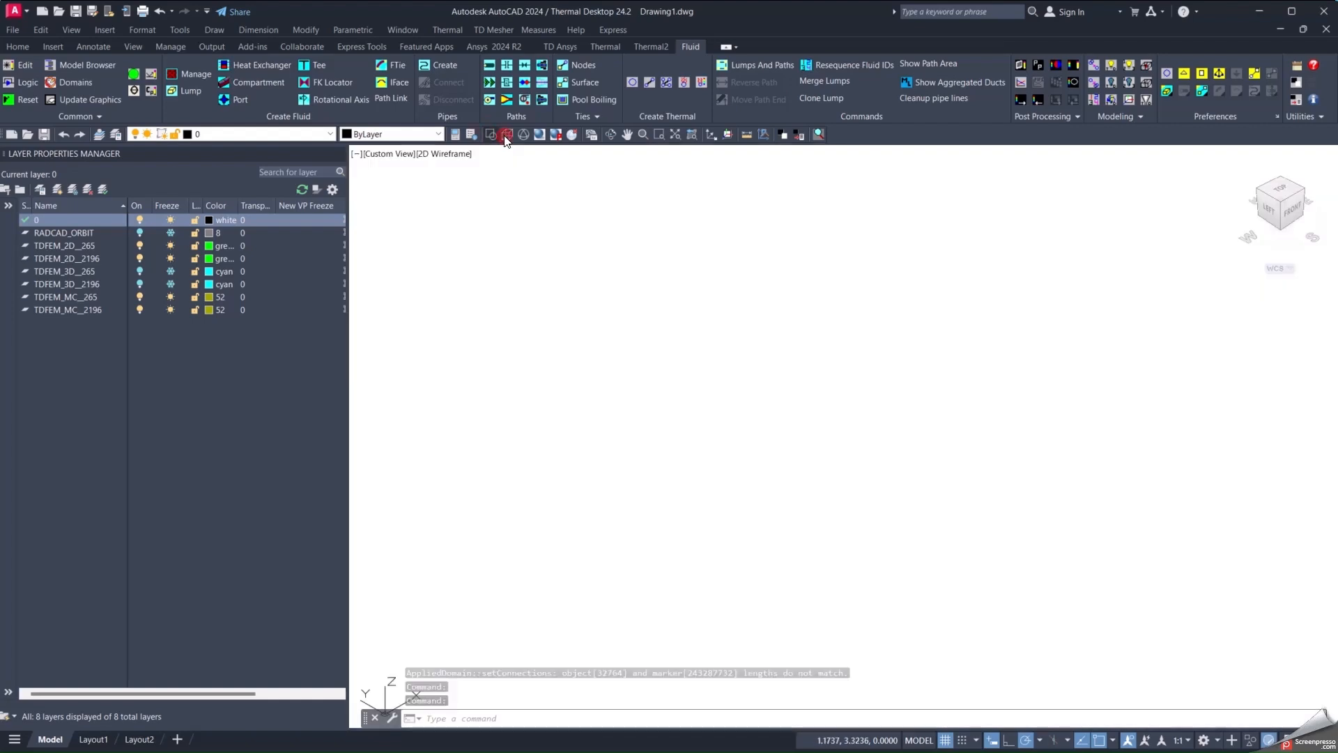
pyautogui.click(506, 134)
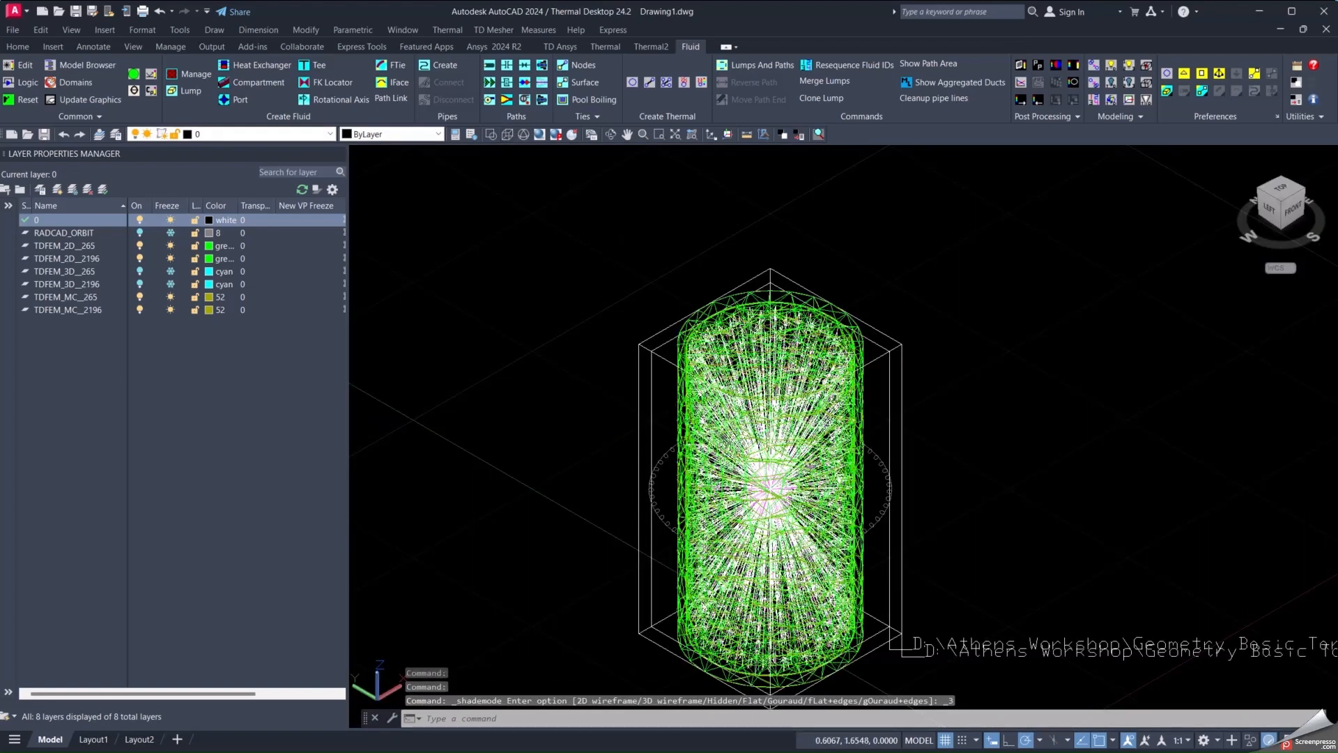
pyautogui.click(490, 134)
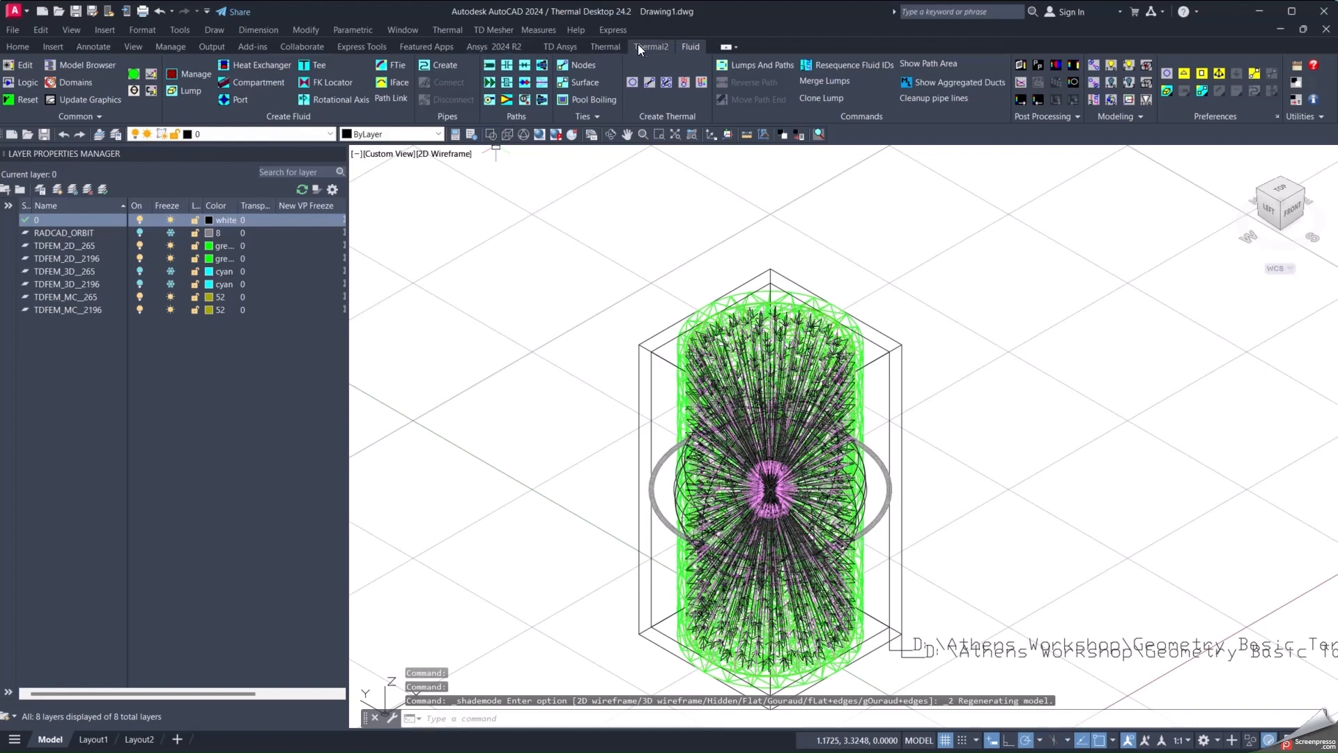
pyautogui.click(605, 47)
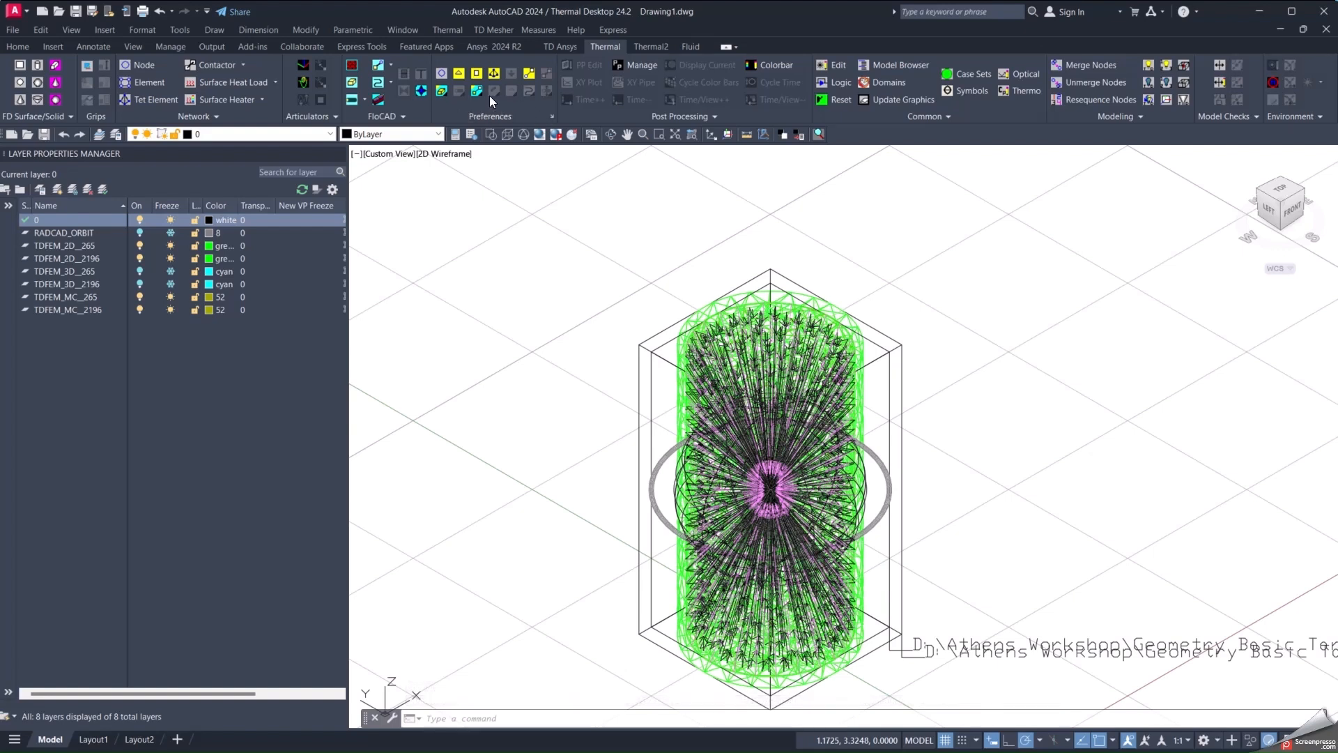
pyautogui.moveTo(840, 82)
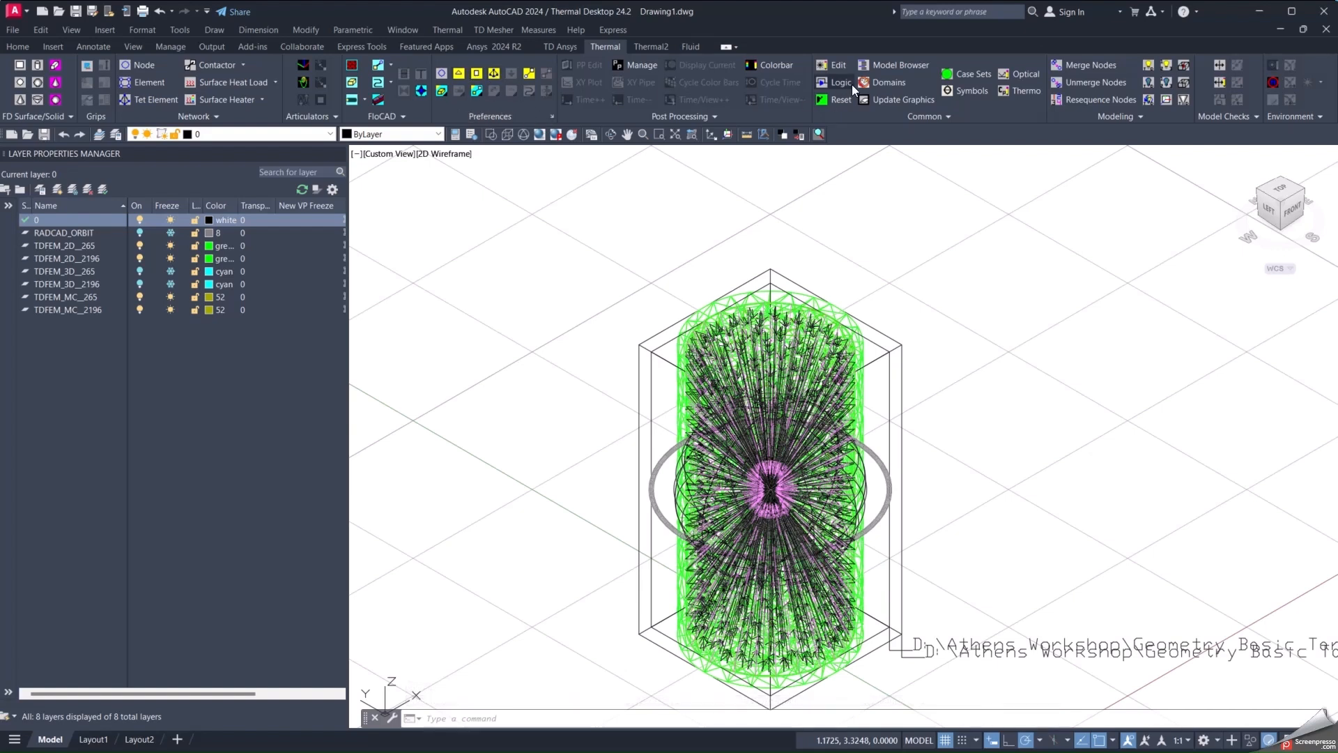
# - List Model Browser by Compartments and inspect Compartment.1 and its bay node
pyautogui.click(894, 65)
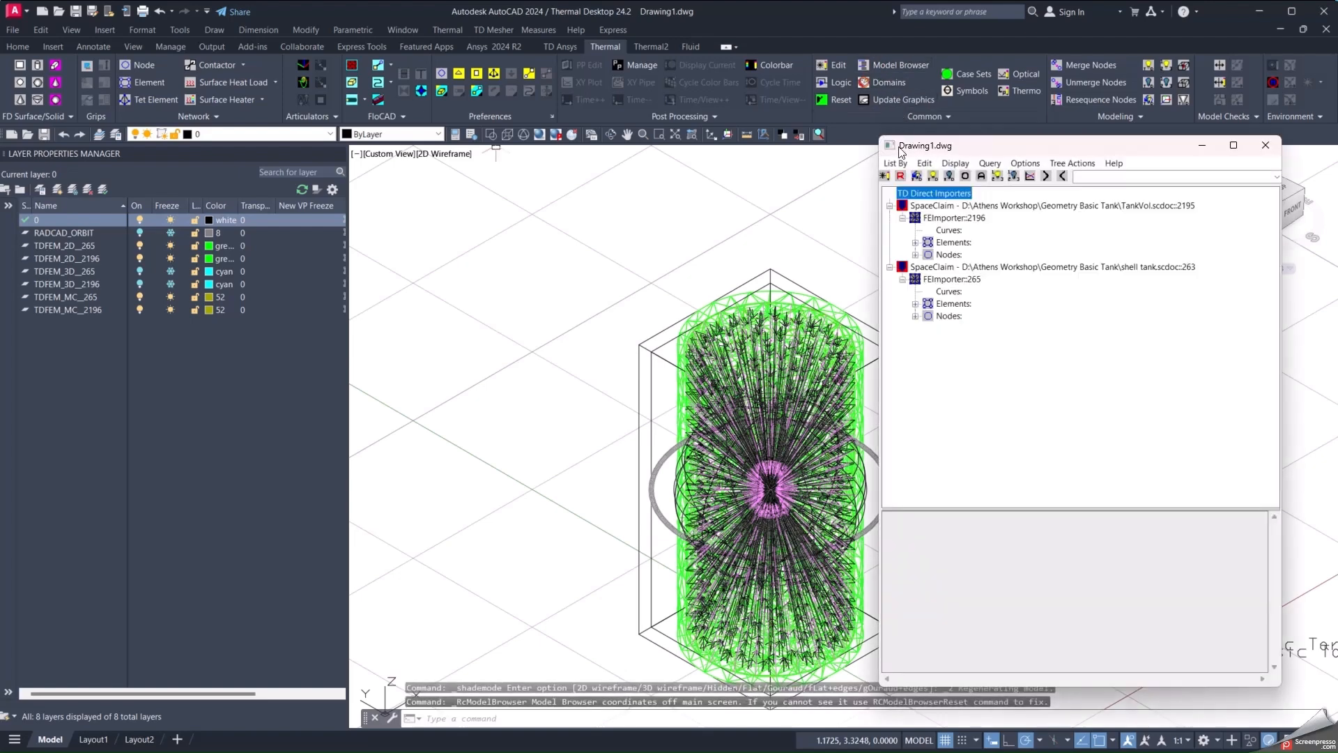
pyautogui.click(895, 163)
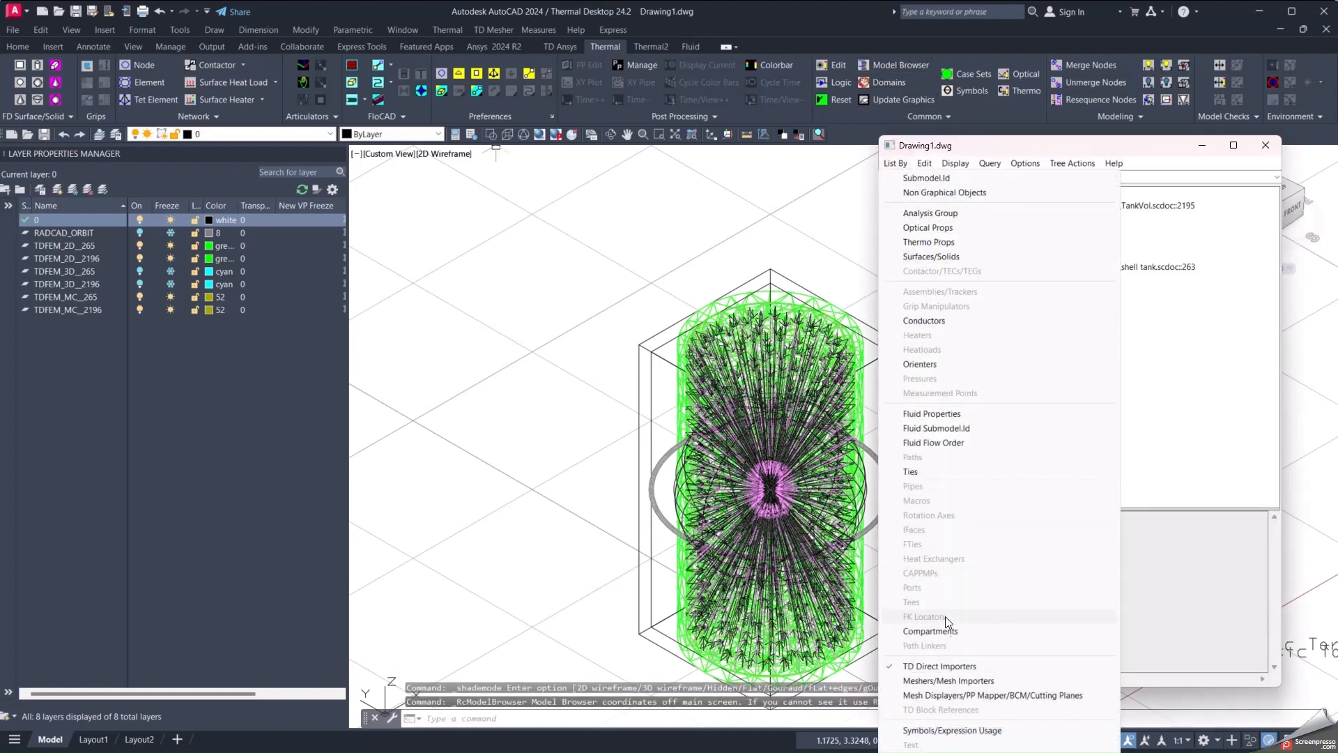
pyautogui.click(931, 631)
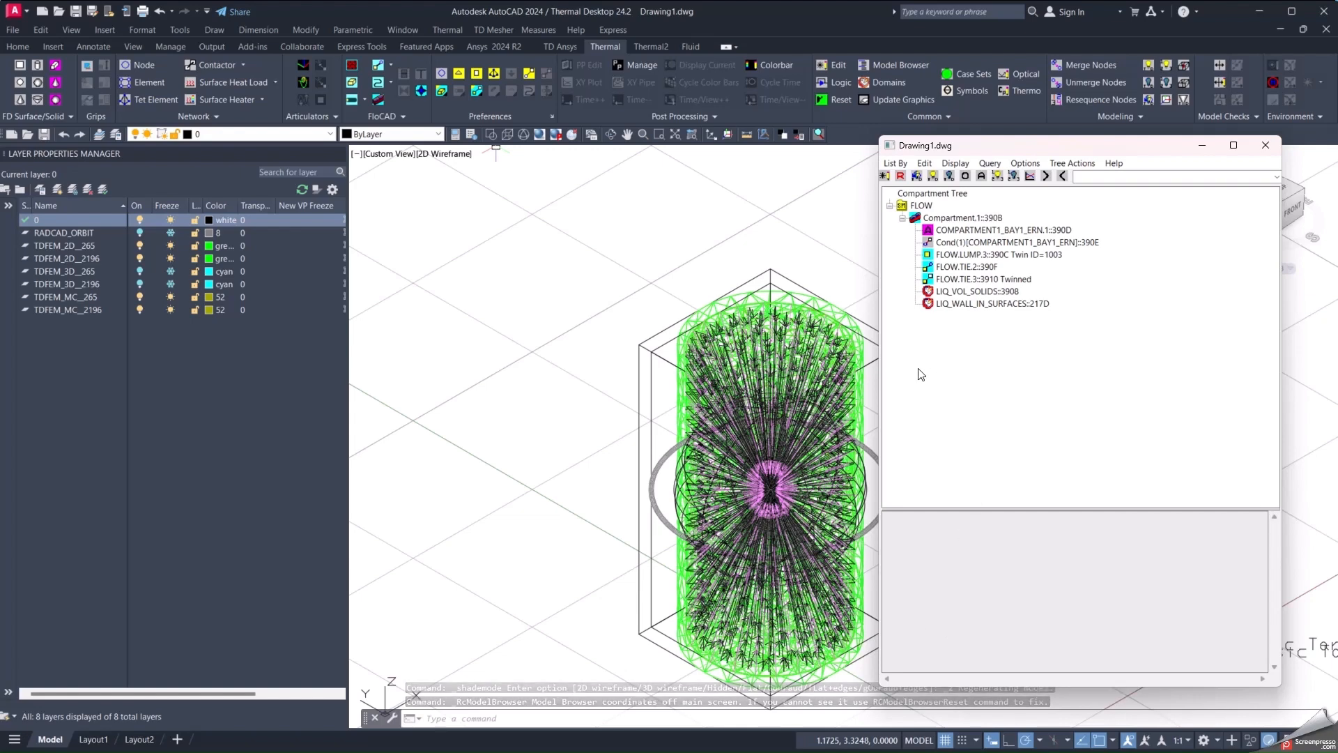
pyautogui.click(962, 217)
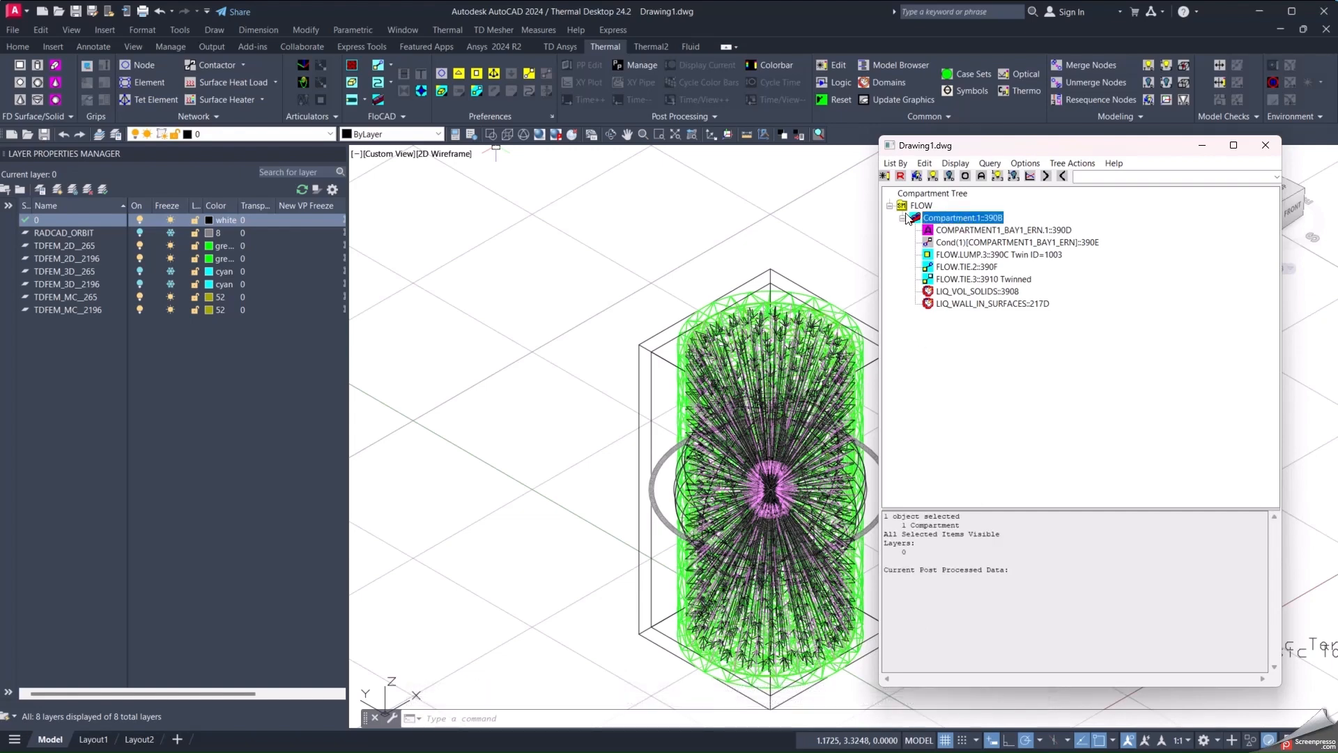
pyautogui.click(1003, 230)
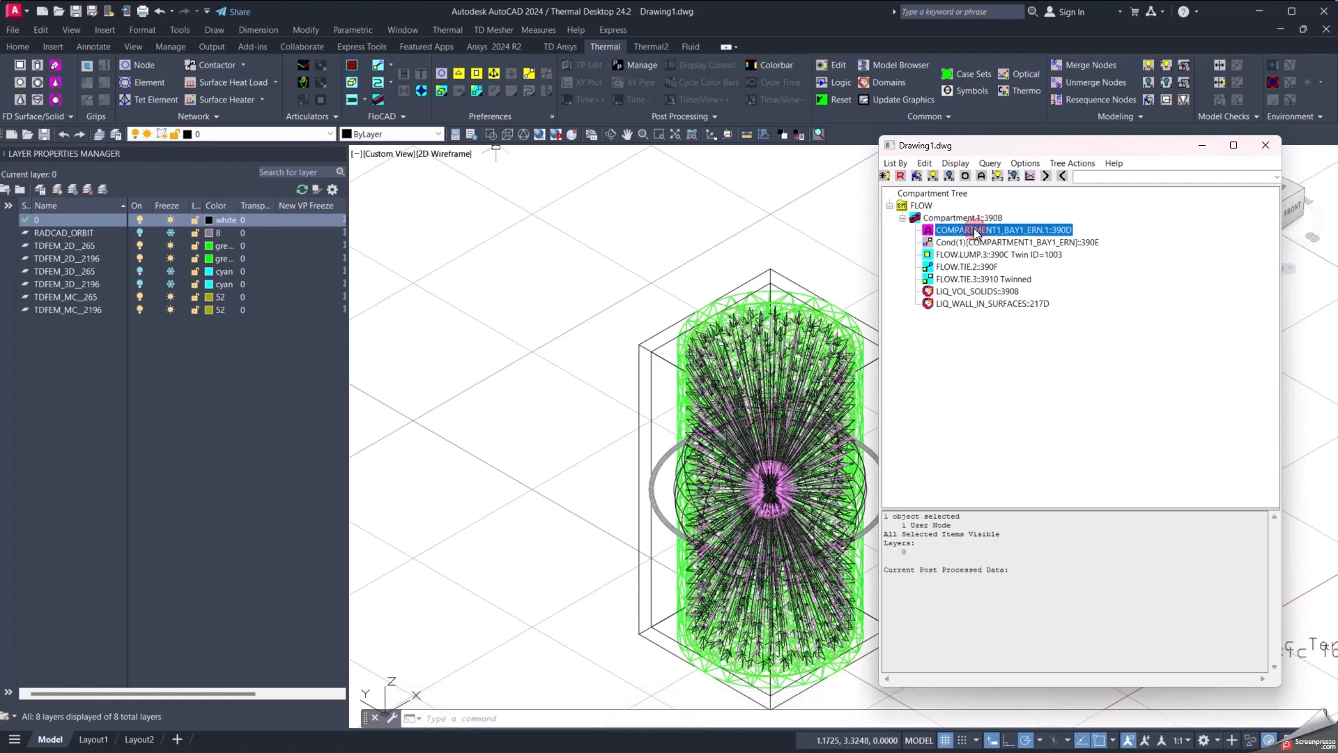